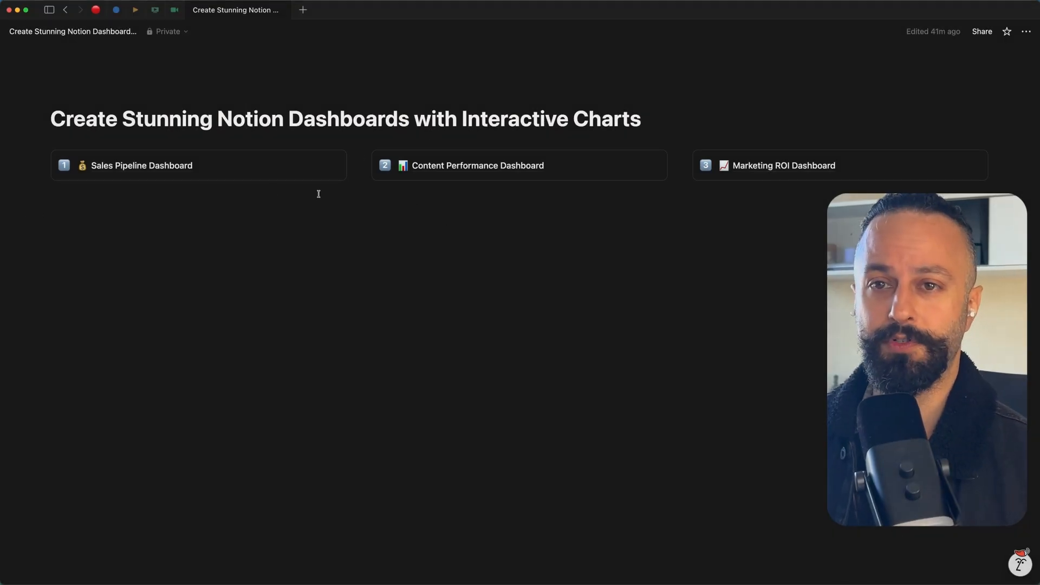
mouse_move(143, 164)
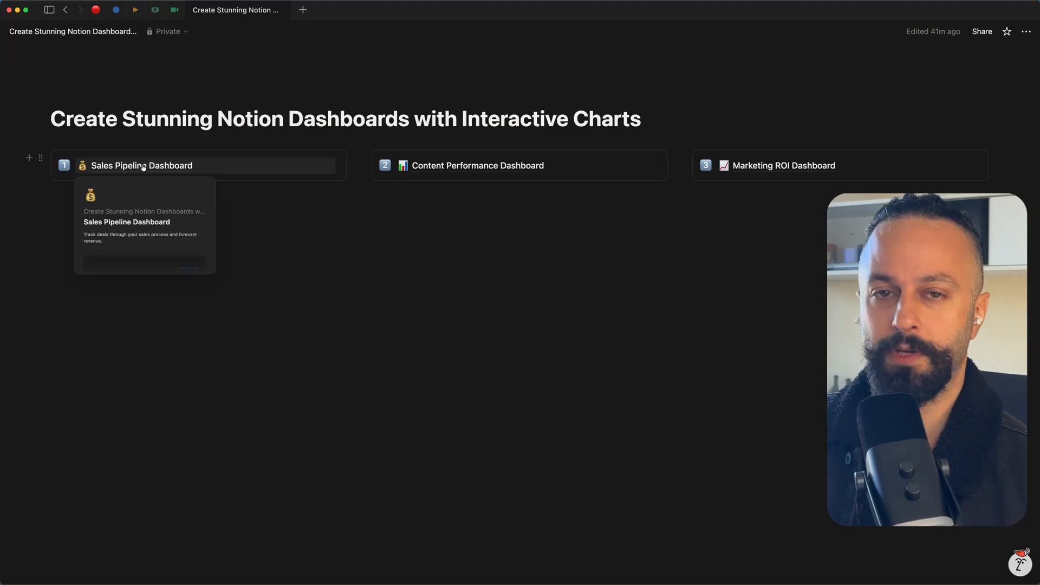
mouse_move(548, 169)
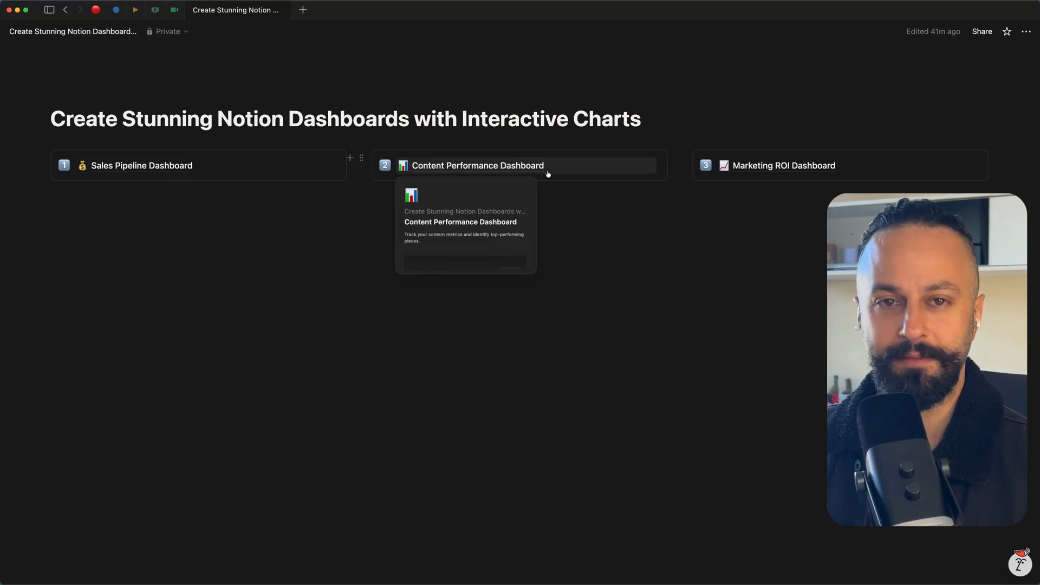
mouse_move(763, 234)
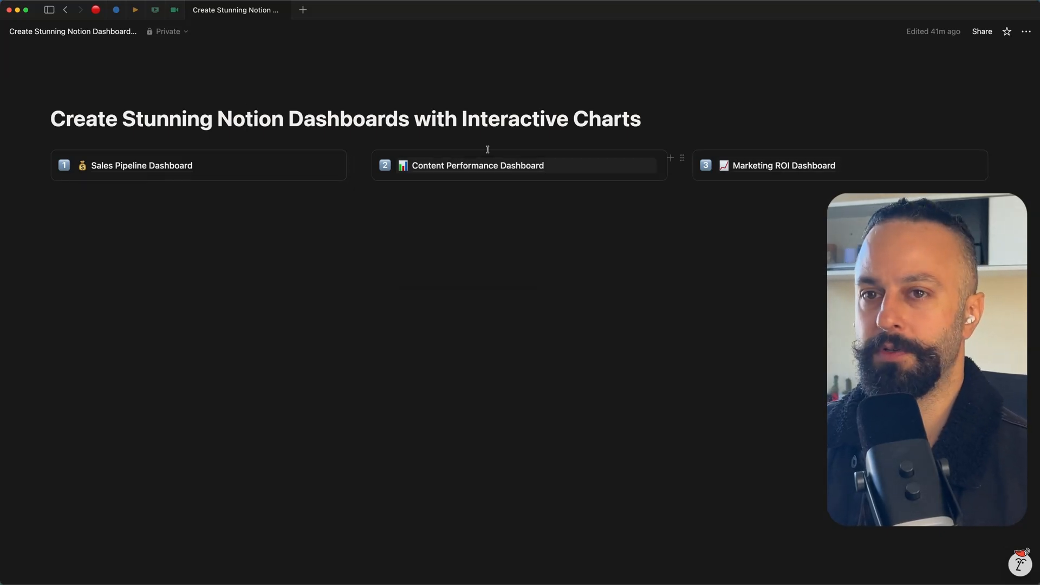
Step: Open the Sales Pipeline Dashboard page from the hub's link block
click(141, 165)
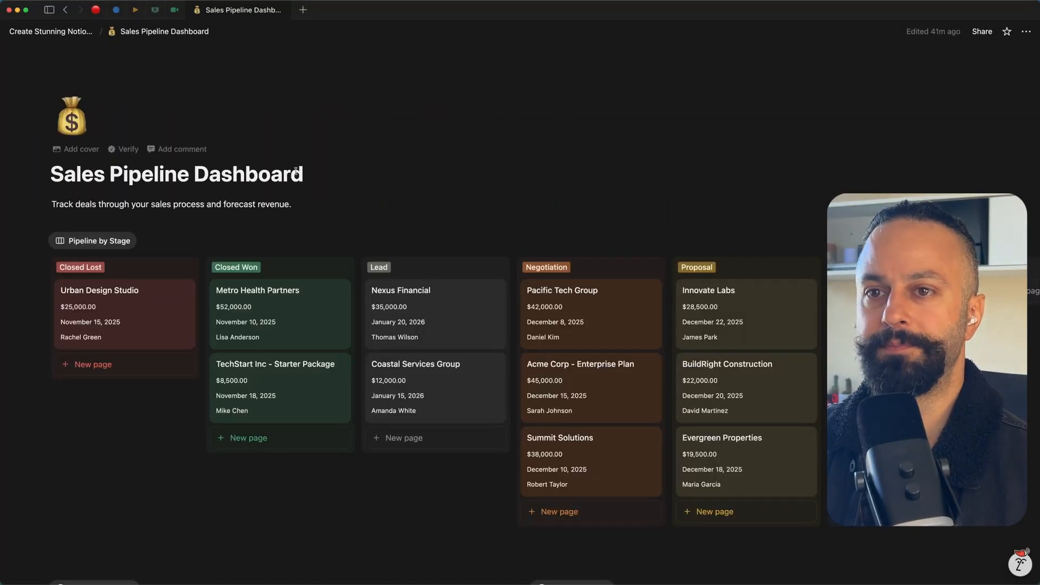
mouse_move(496, 184)
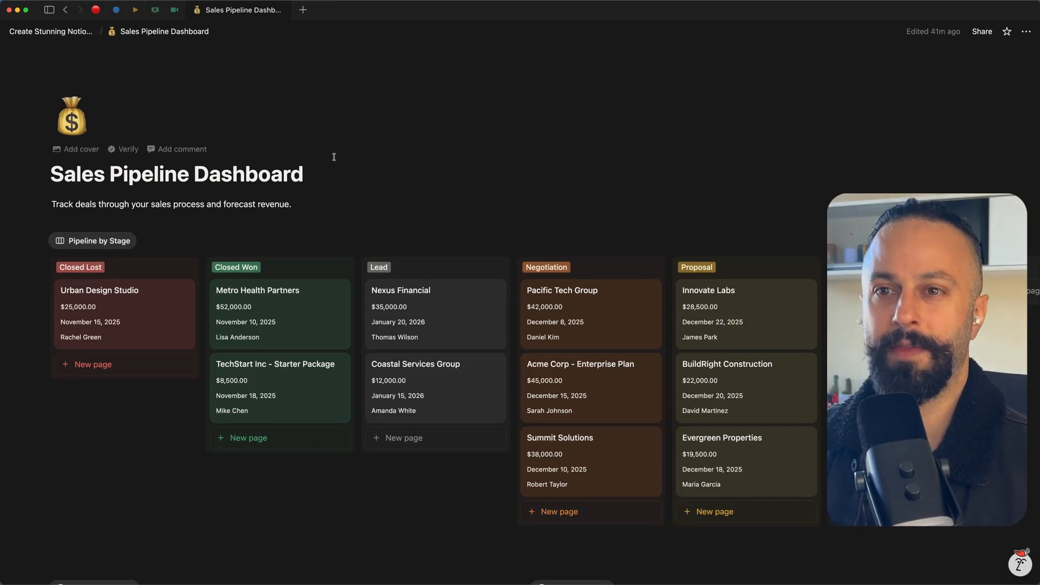
scroll(down, 3)
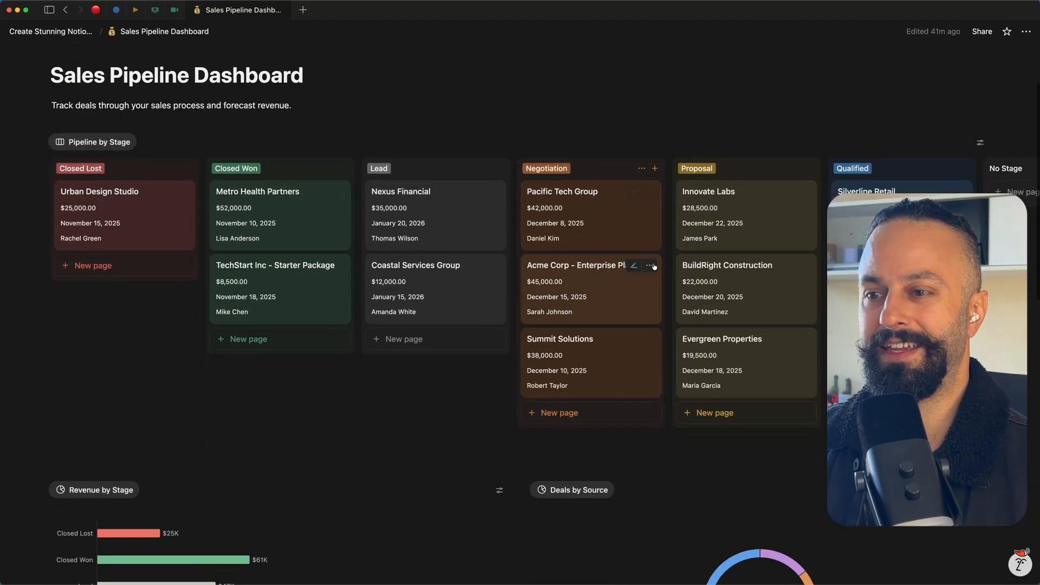
scroll(down, 3)
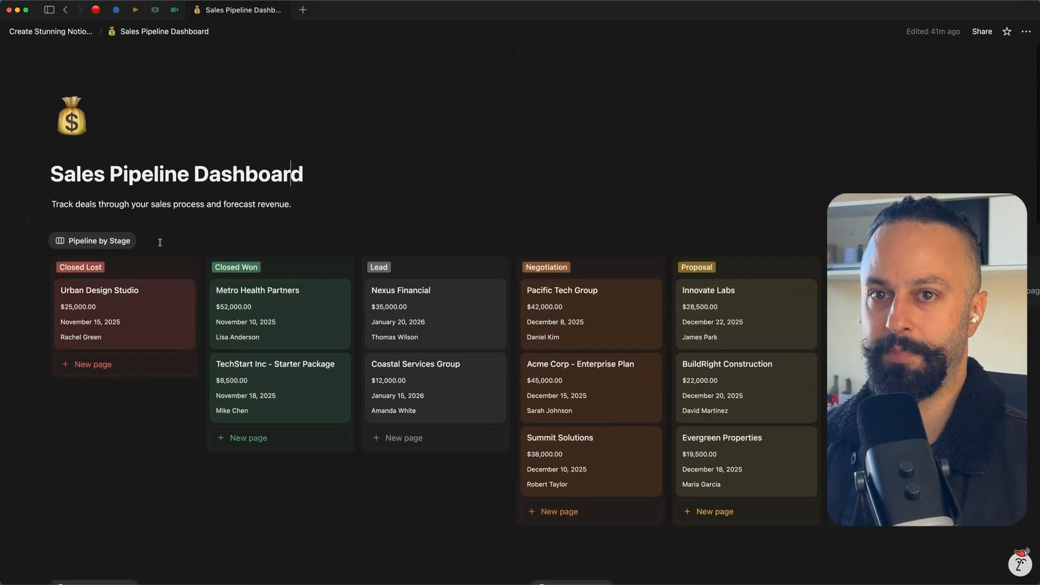
mouse_move(106, 329)
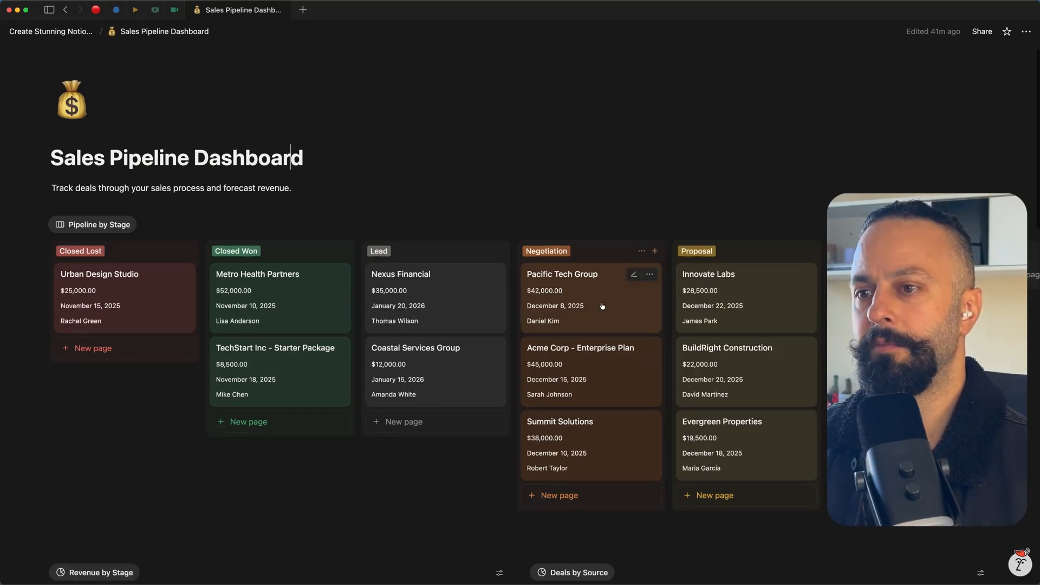
scroll(down, 3)
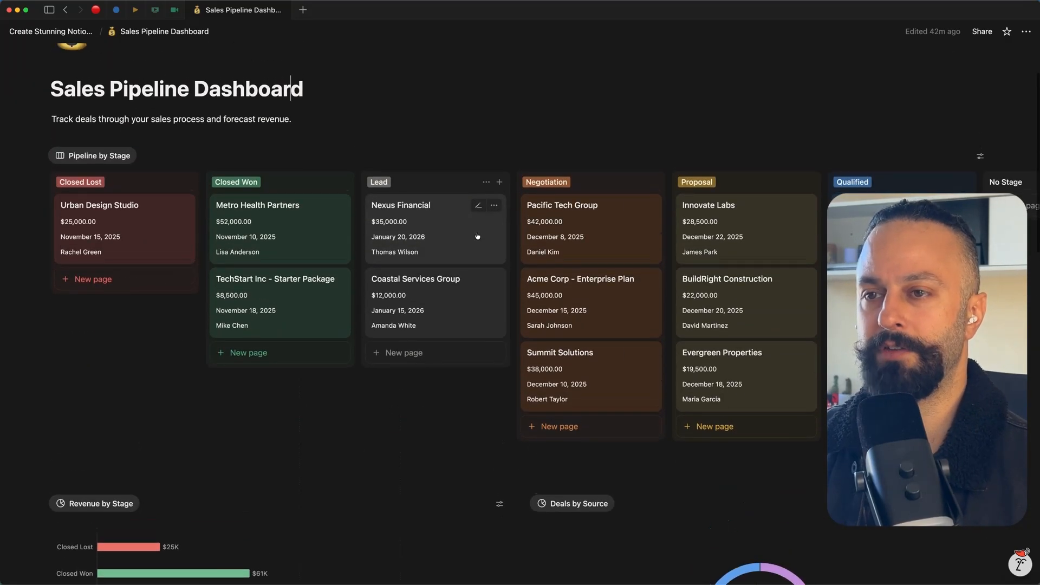
scroll(down, 3)
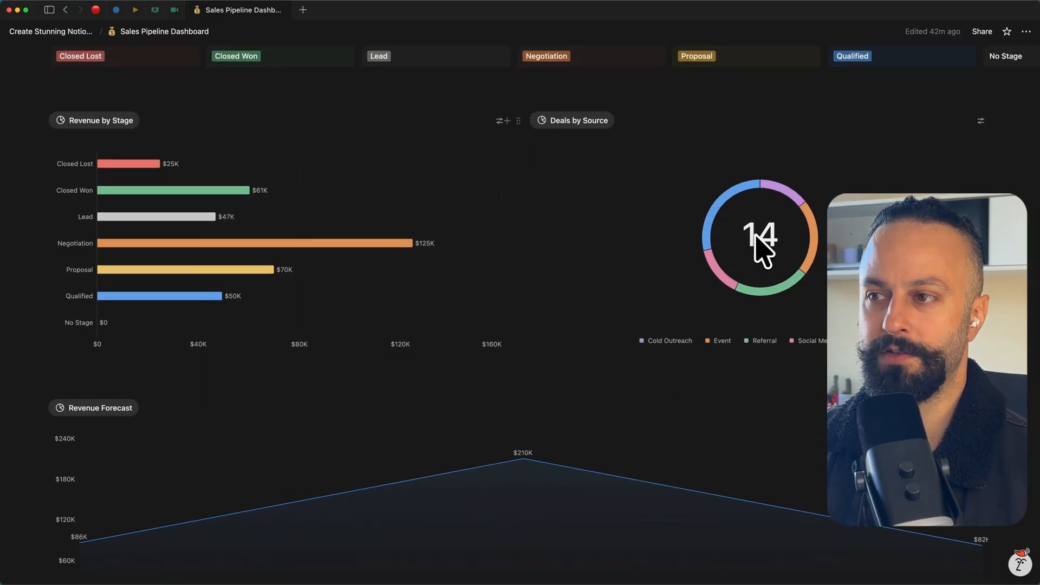
scroll(down, 3)
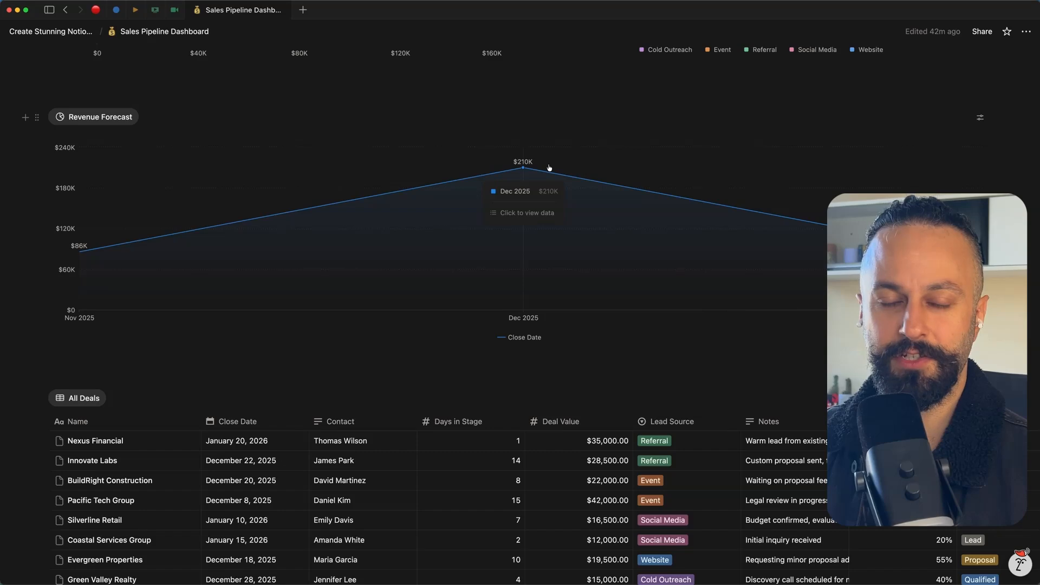
mouse_move(614, 175)
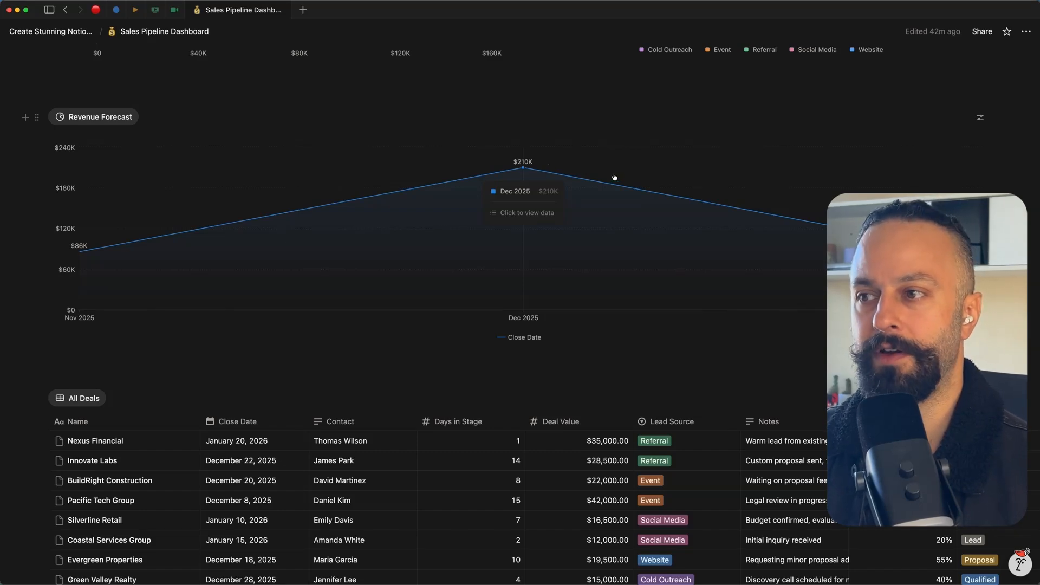
scroll(down, 3)
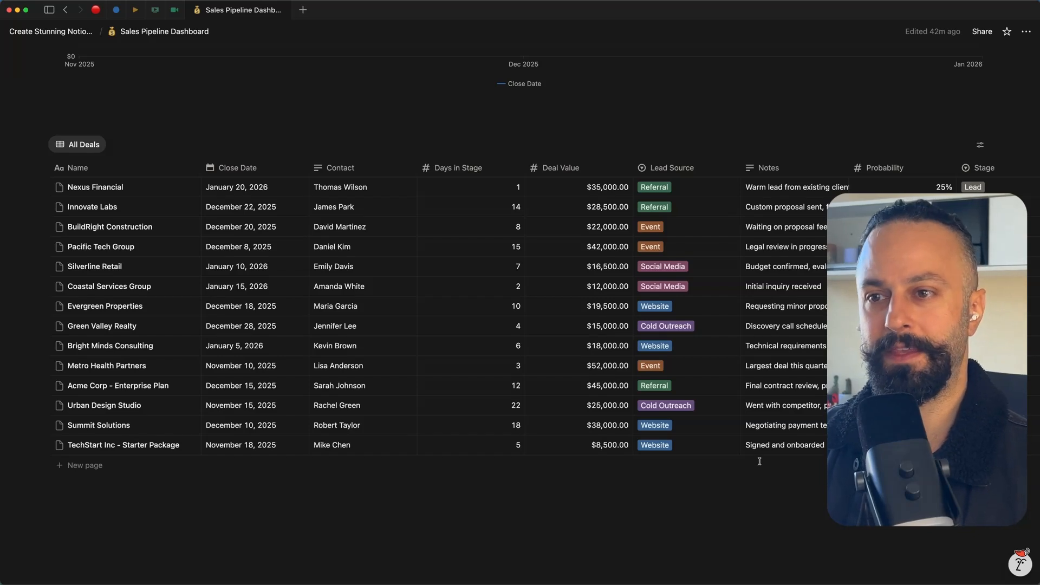
mouse_move(435, 265)
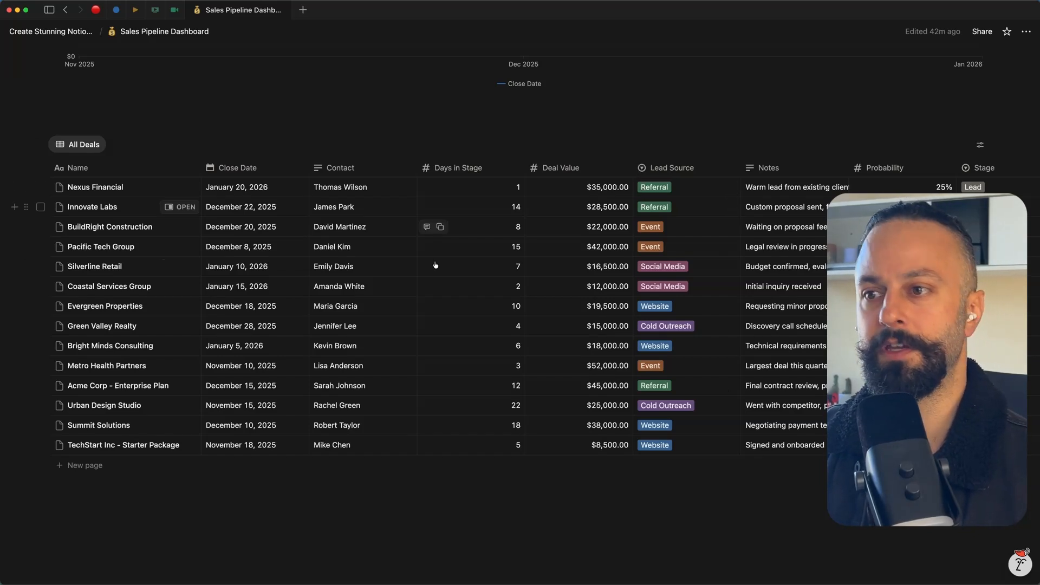
mouse_move(176, 308)
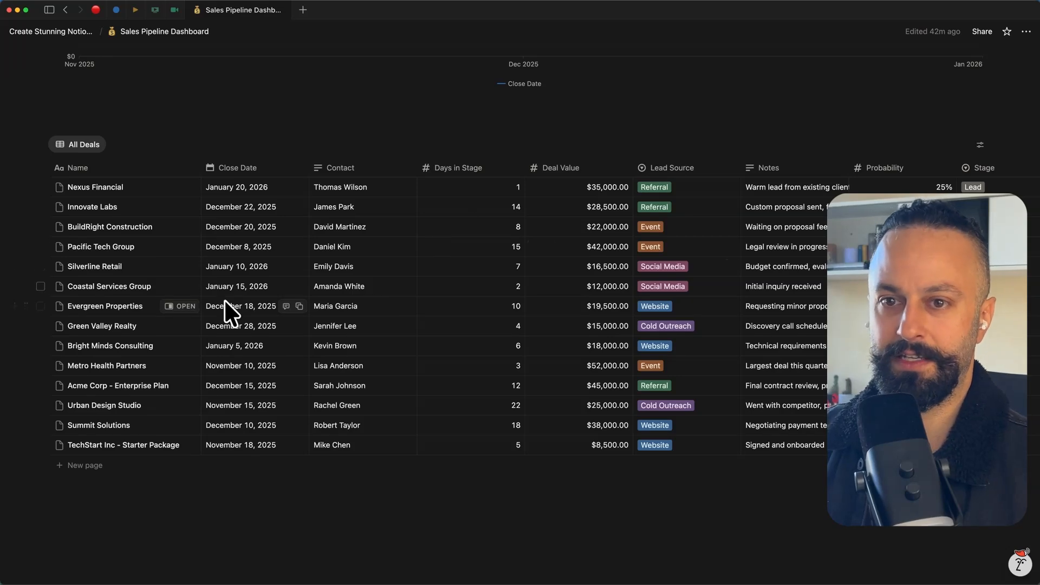
click(180, 305)
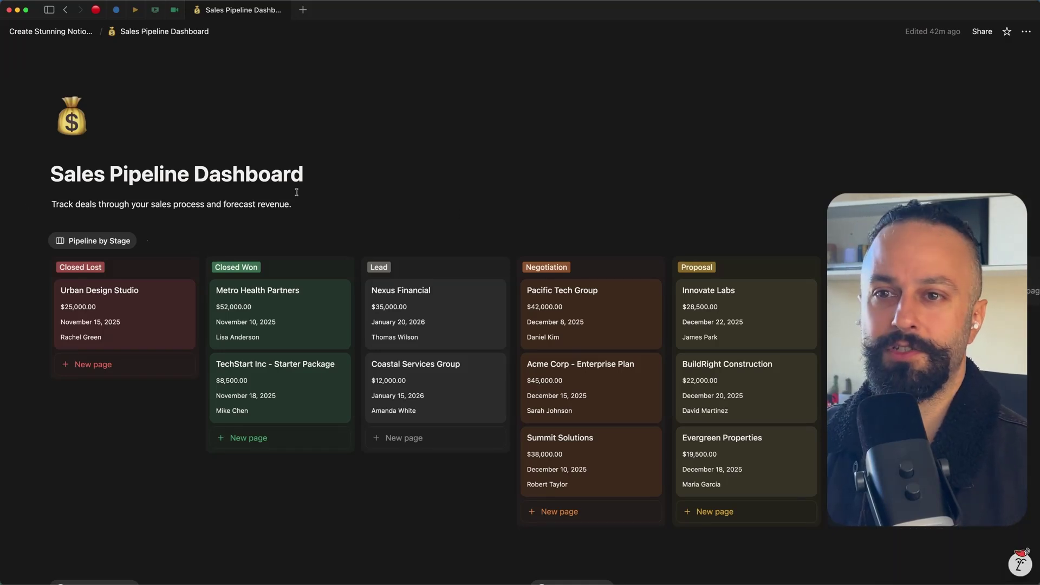
Step: Review the pipeline charts and deals table, then return to the hub via the breadcrumb
scroll(down, 3)
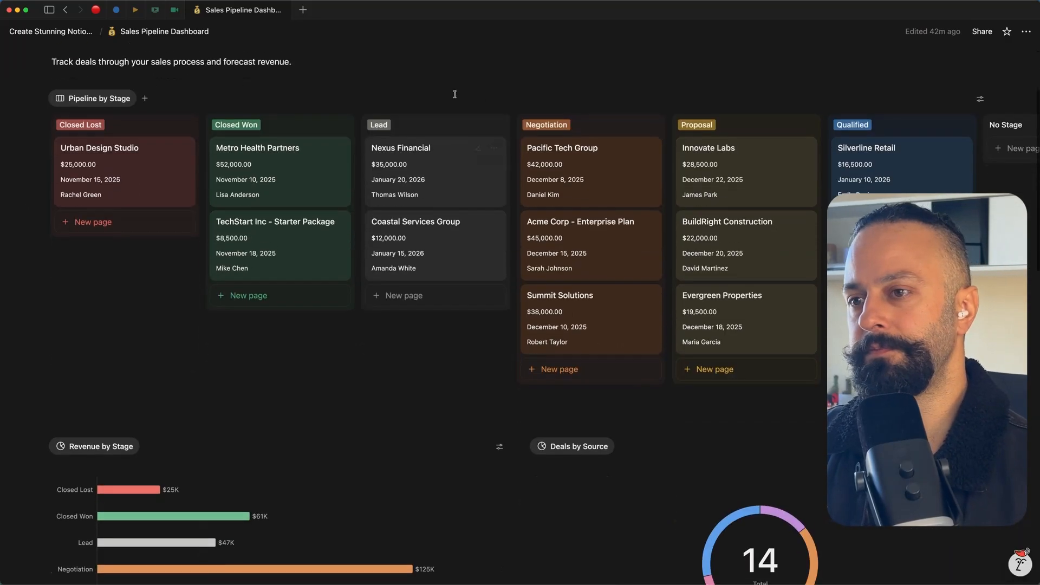
scroll(down, 3)
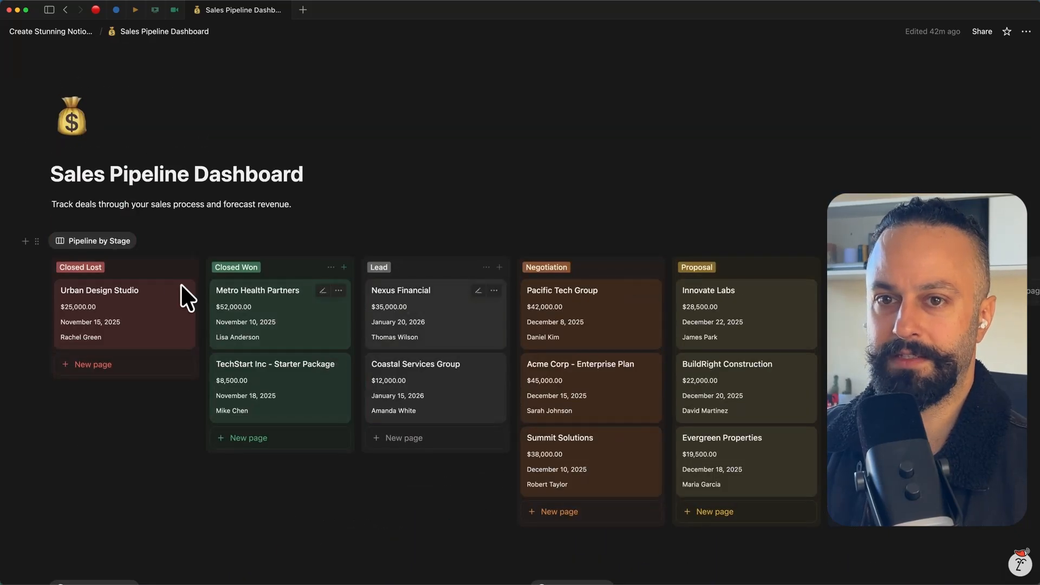
scroll(down, 3)
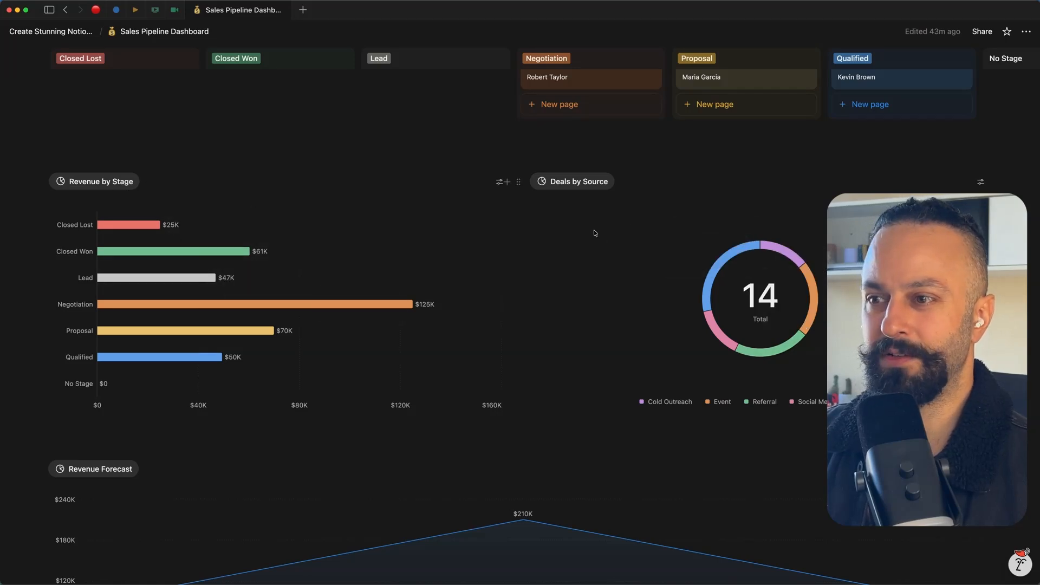
scroll(down, 3)
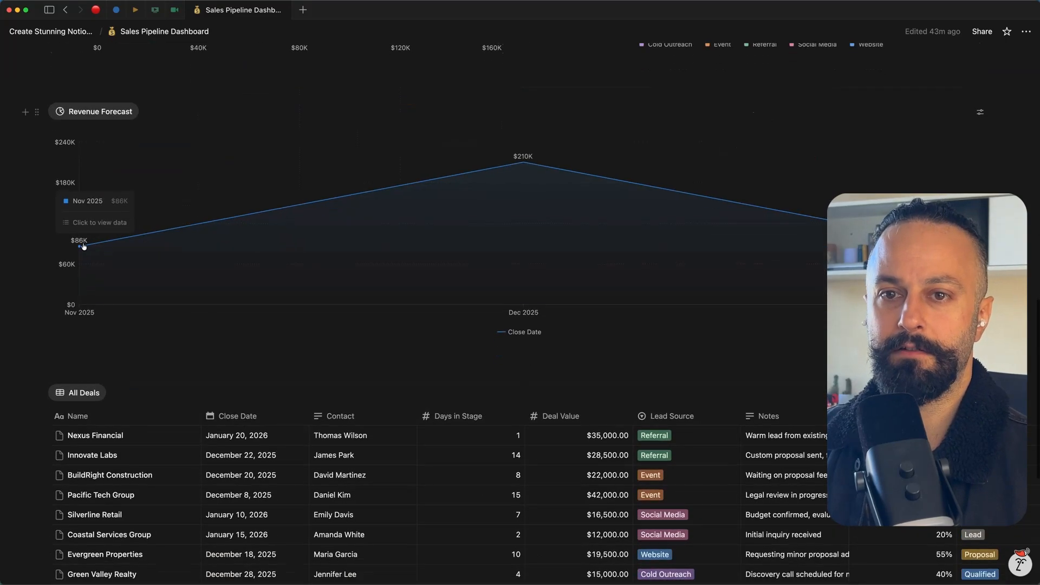
scroll(down, 3)
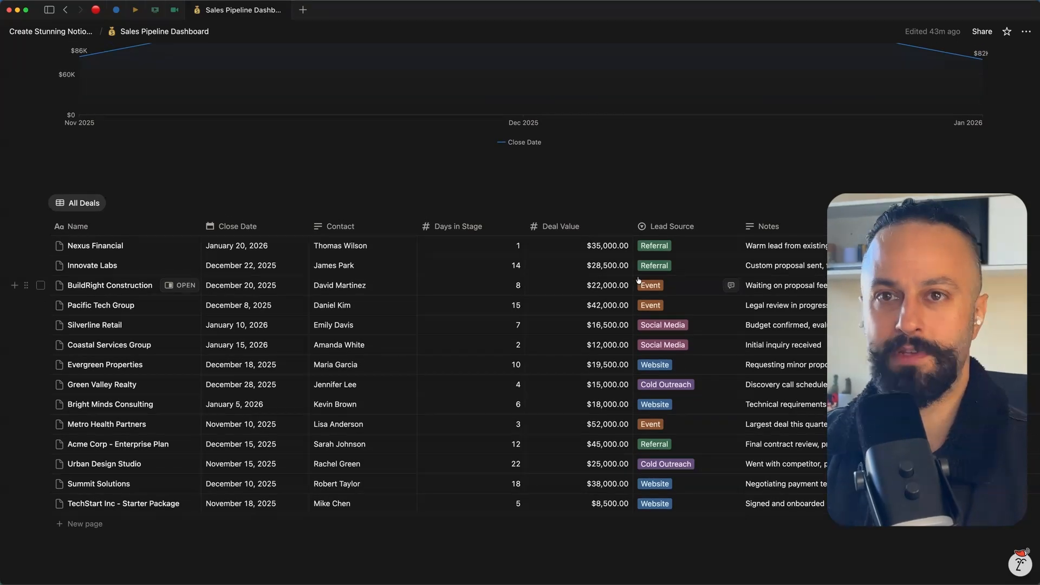
scroll(down, 3)
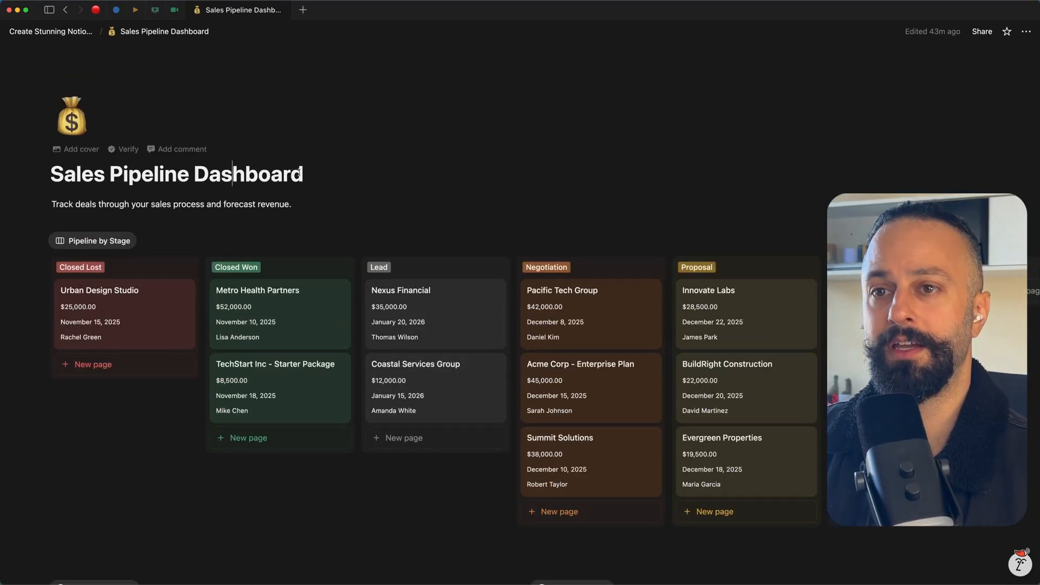
click(54, 31)
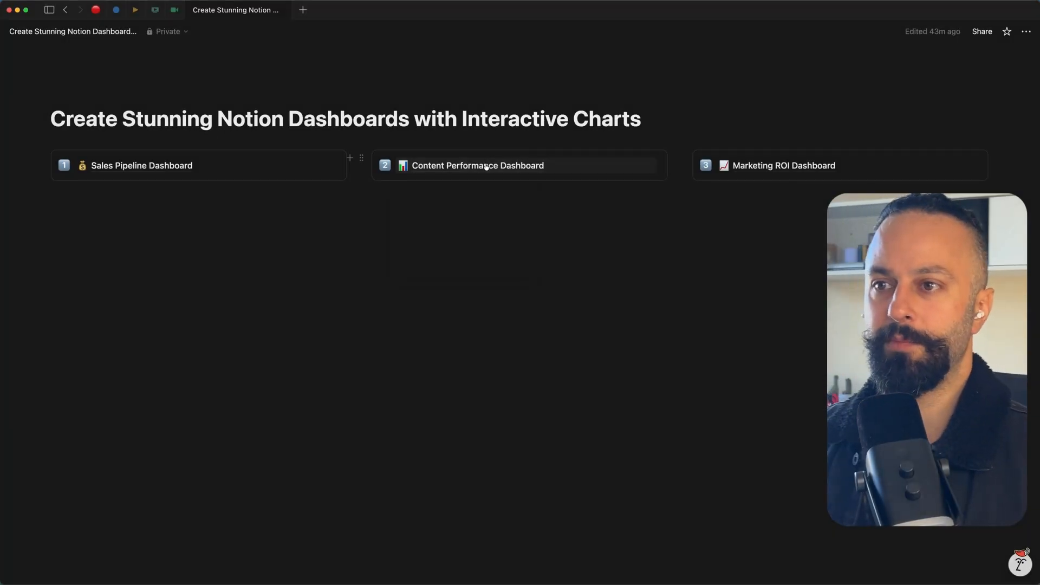
click(488, 165)
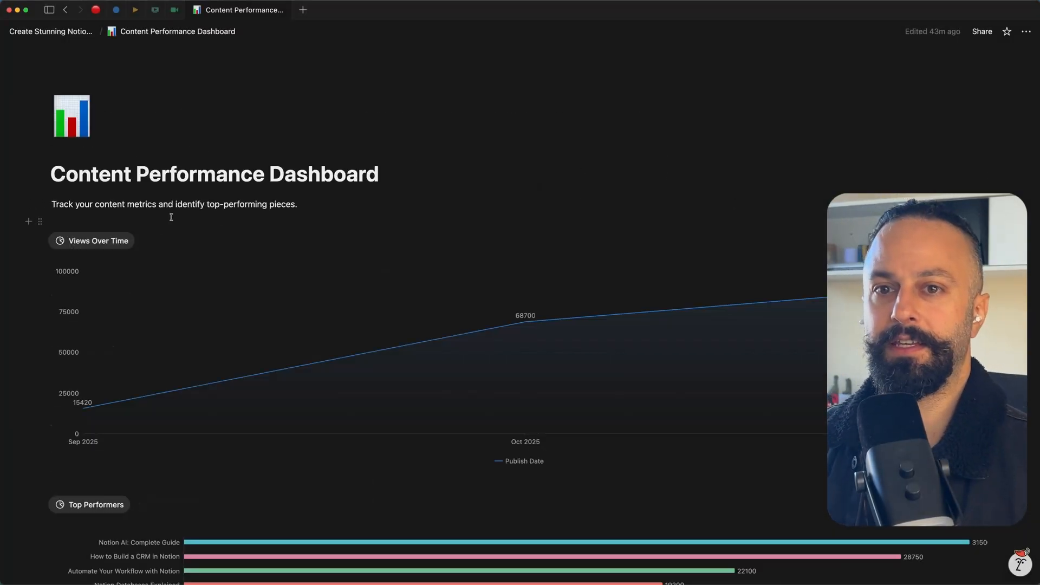
scroll(down, 3)
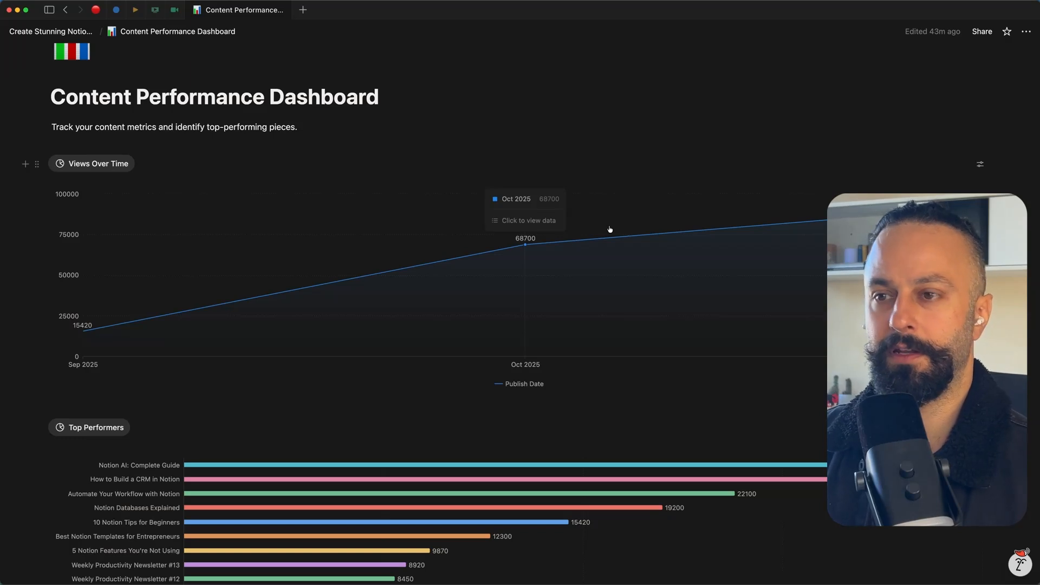
scroll(down, 3)
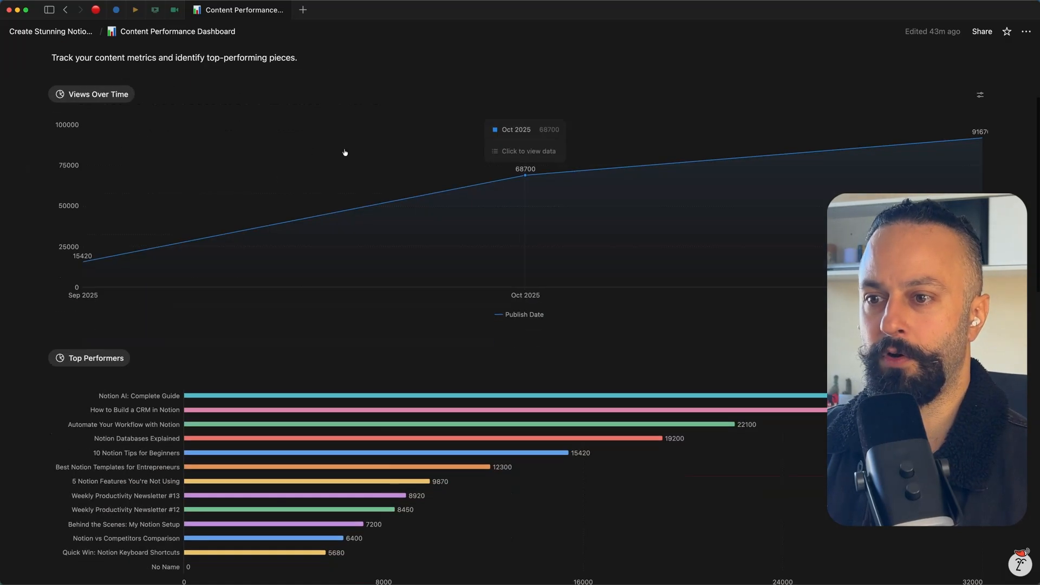
scroll(down, 3)
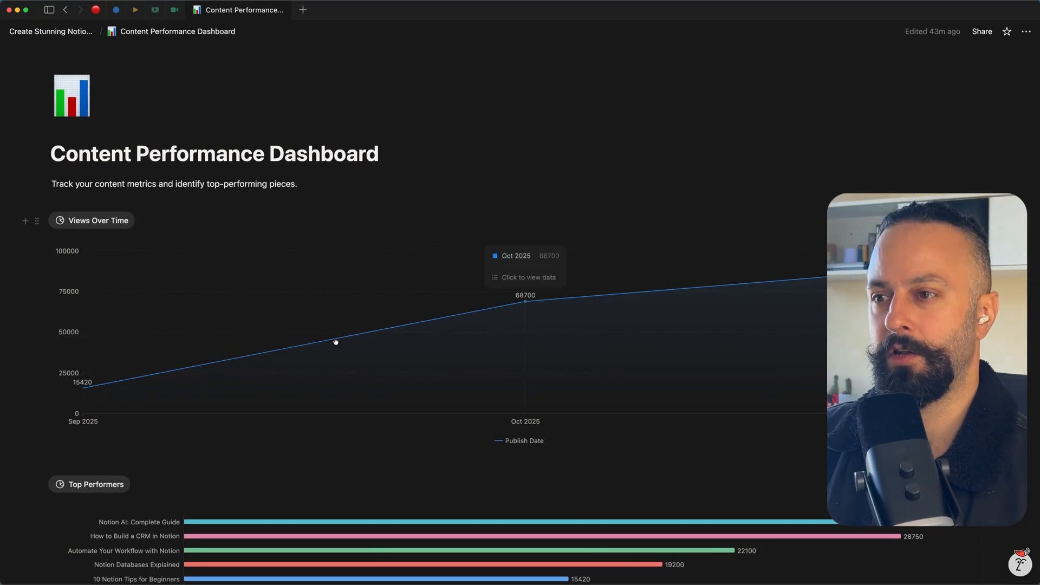
mouse_move(528, 282)
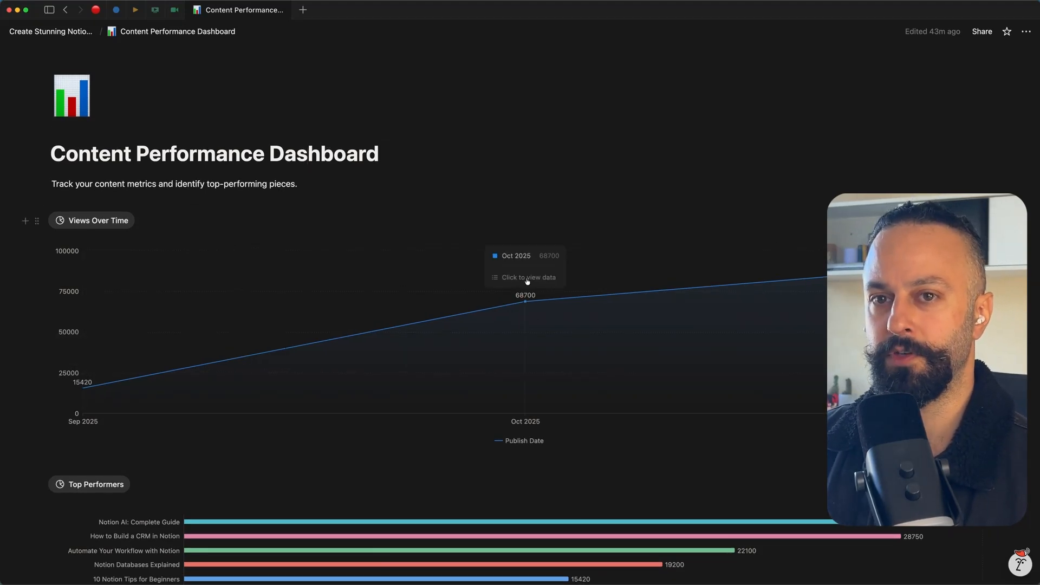
scroll(down, 3)
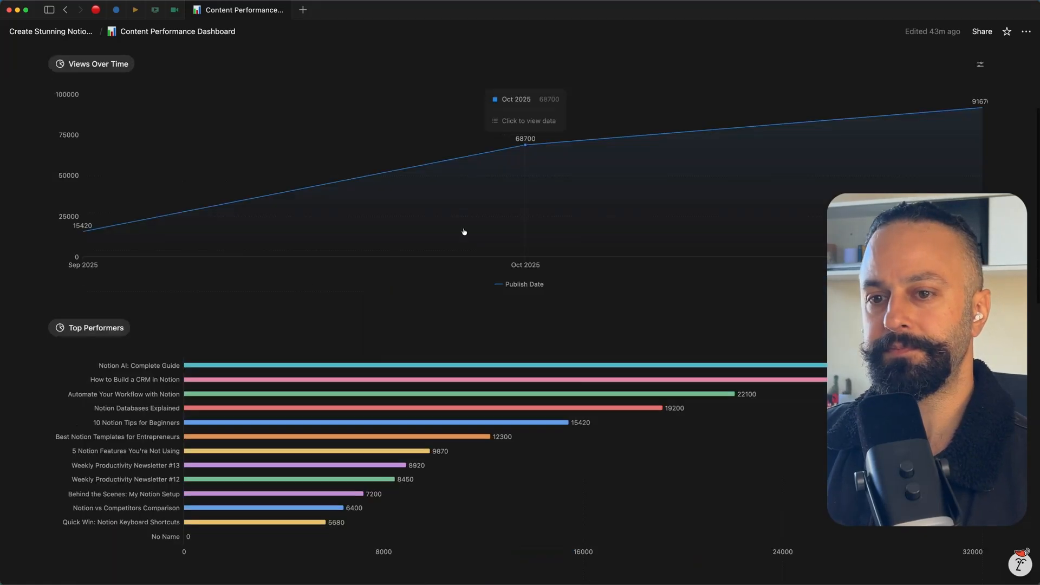
scroll(down, 3)
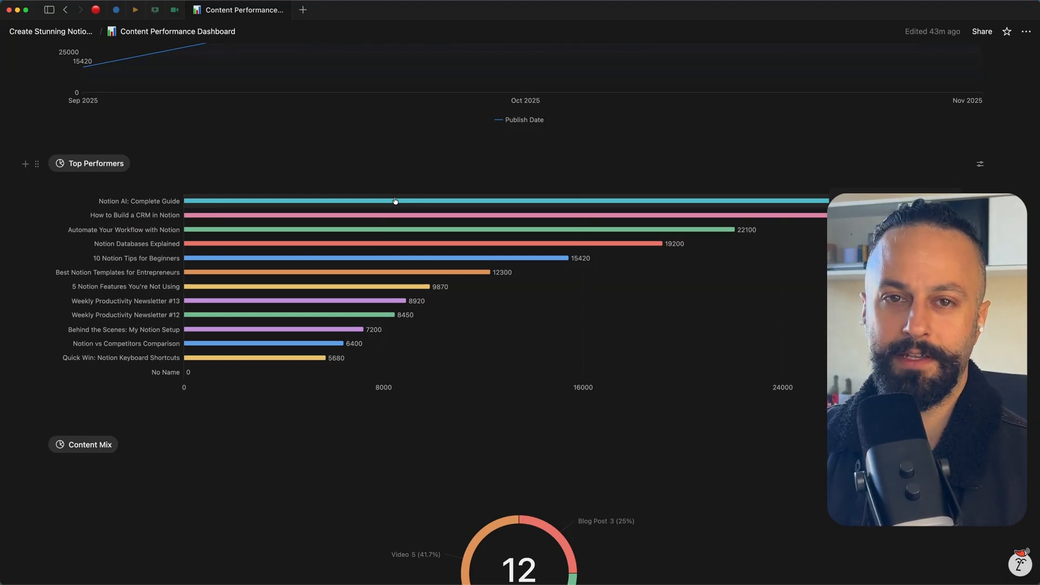
mouse_move(412, 201)
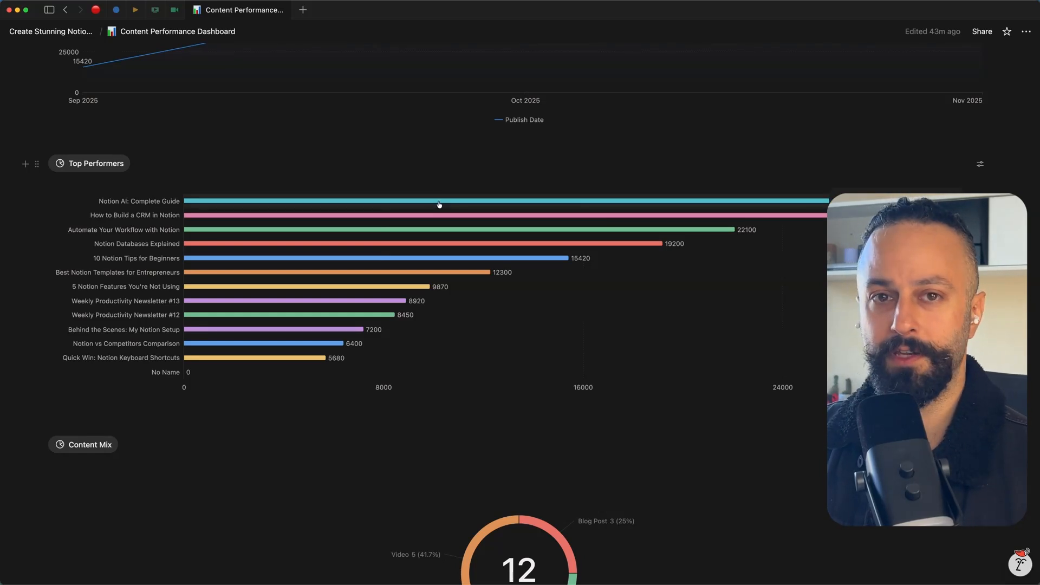
mouse_move(427, 203)
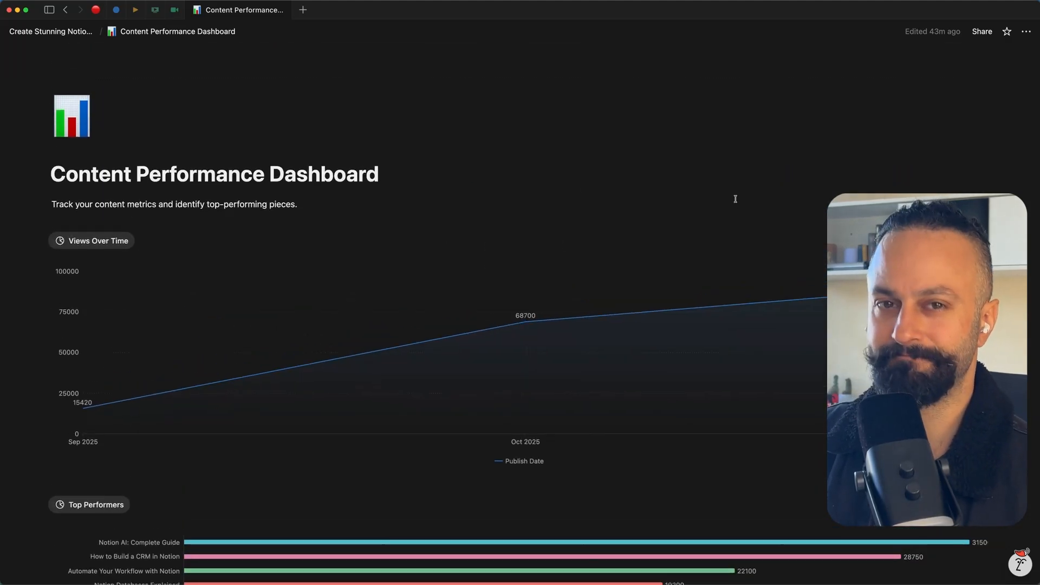
scroll(down, 3)
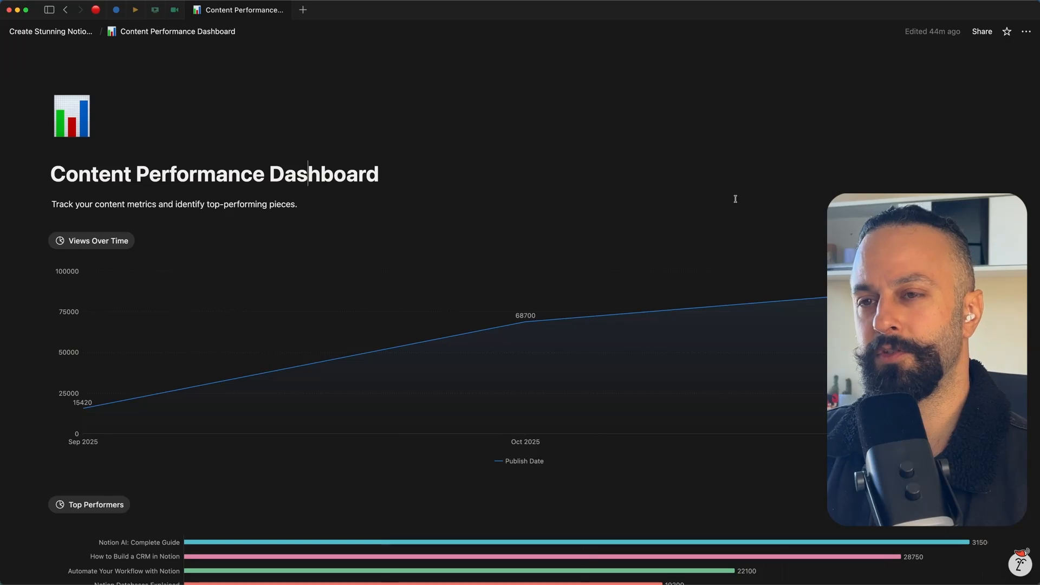
scroll(down, 3)
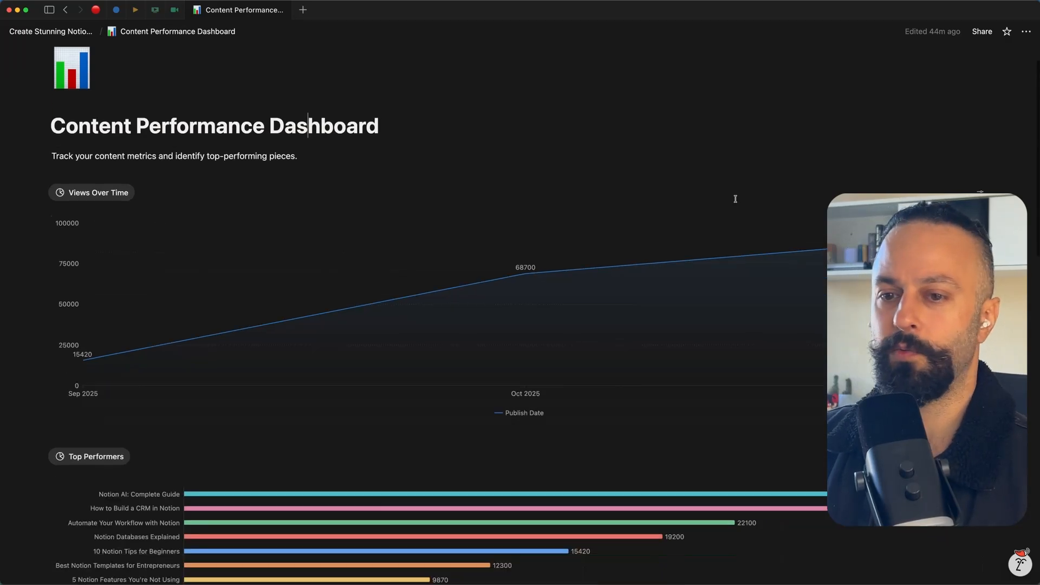
scroll(down, 3)
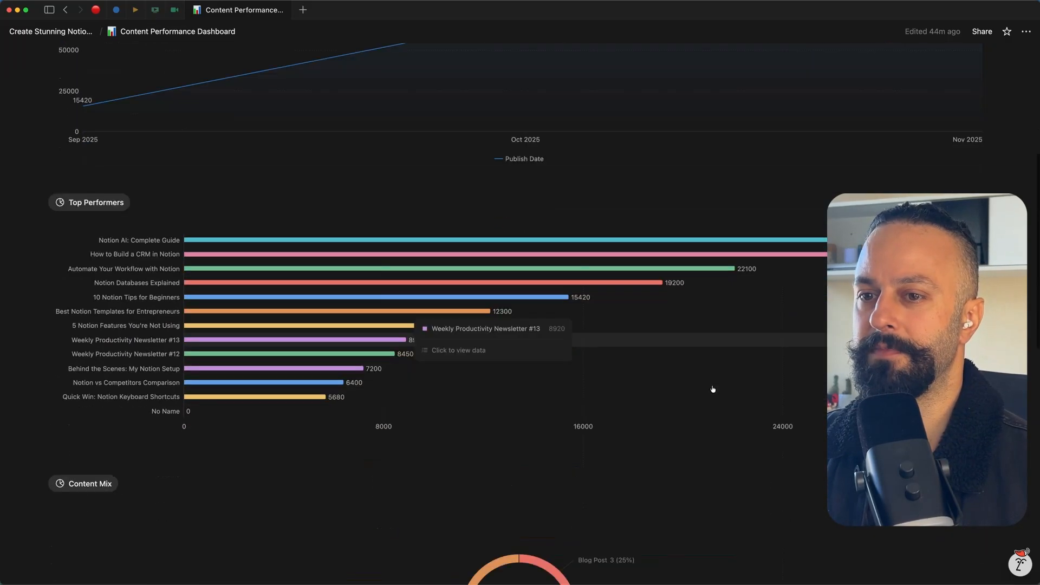
scroll(down, 3)
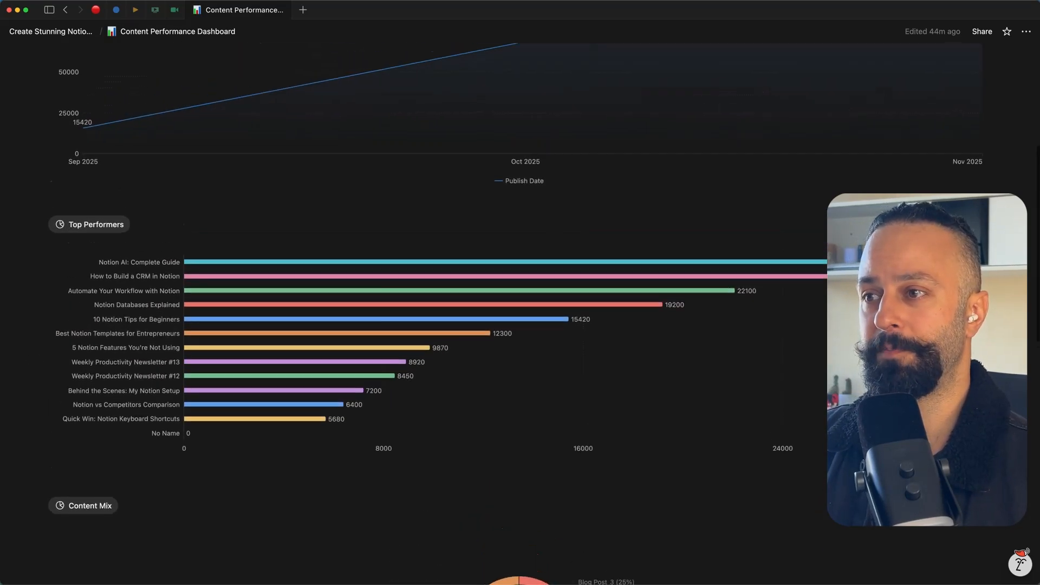
scroll(down, 3)
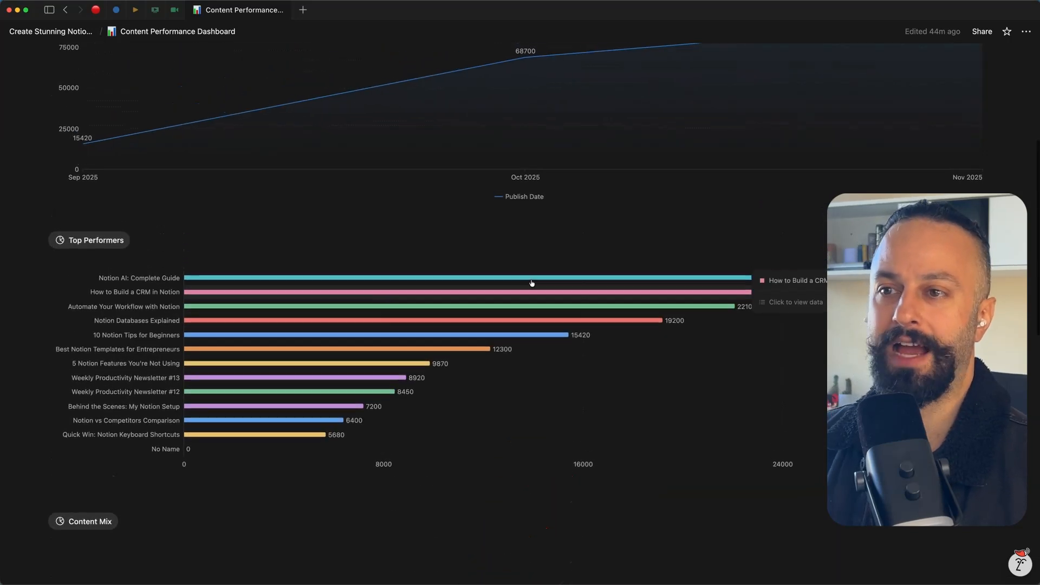
scroll(down, 3)
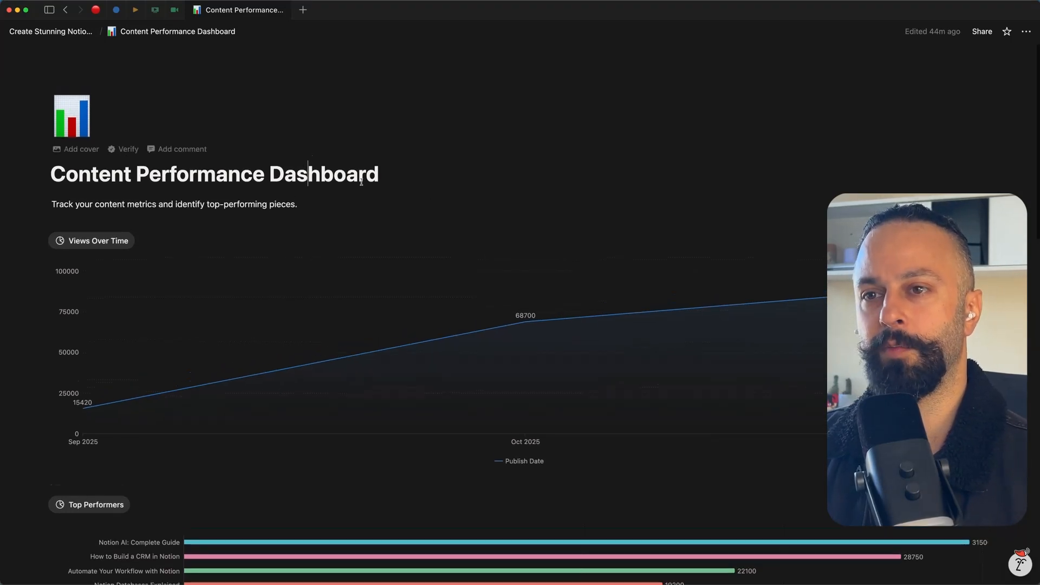
scroll(down, 3)
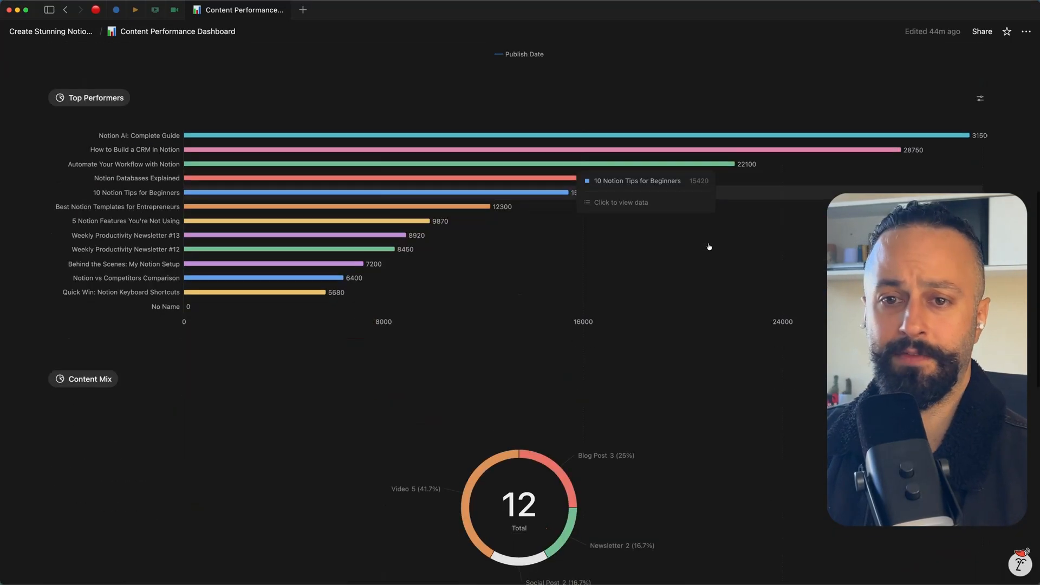
scroll(down, 3)
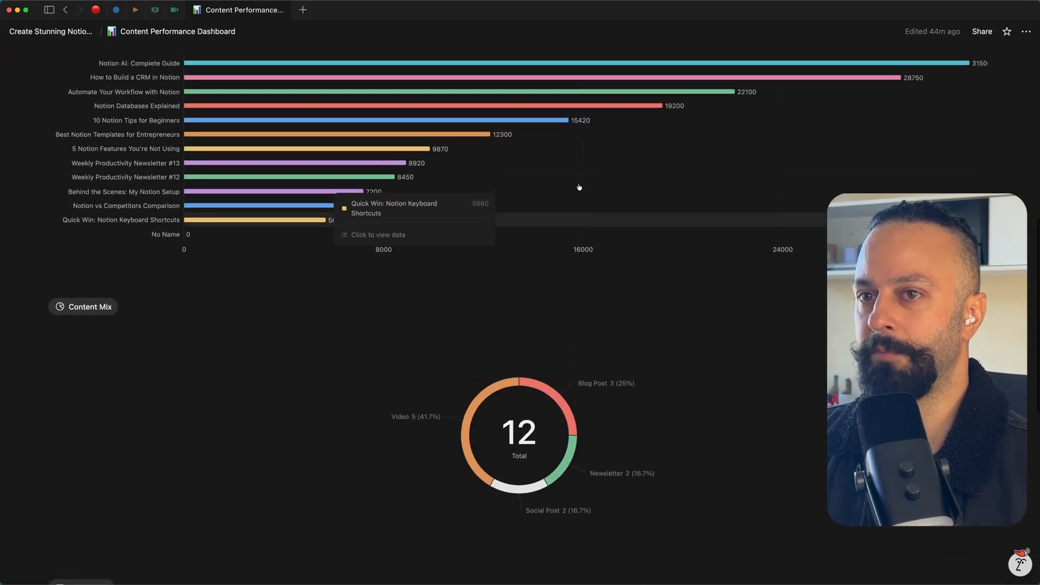
scroll(down, 3)
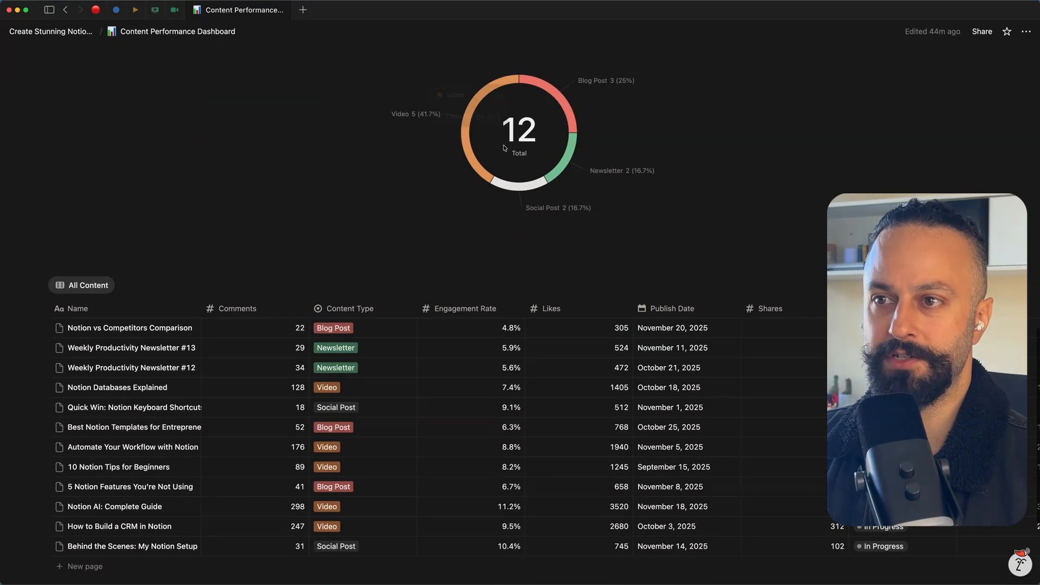
scroll(down, 3)
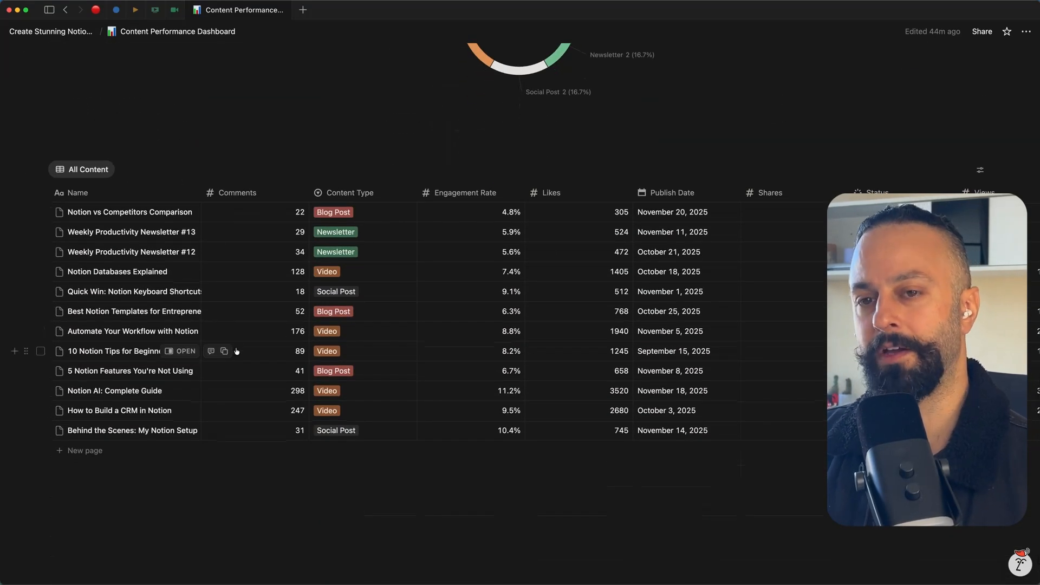
mouse_move(215, 212)
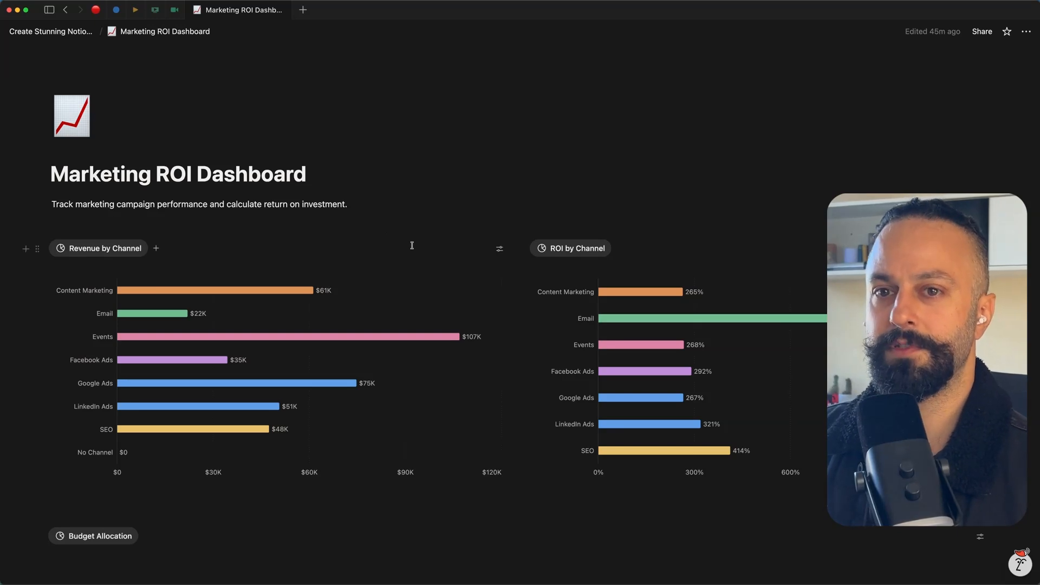
mouse_move(375, 311)
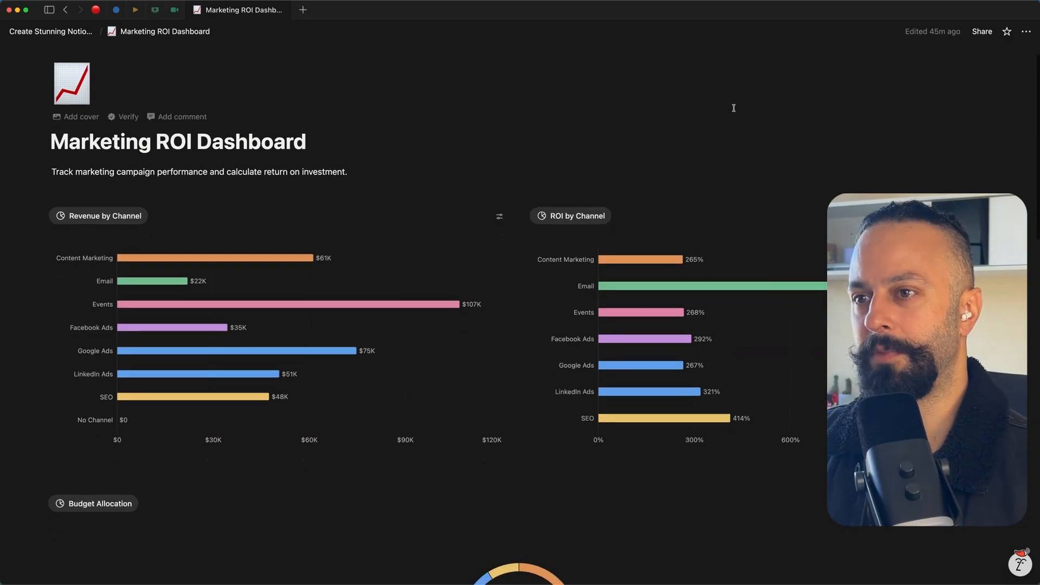
Step: Scroll the Marketing ROI Dashboard to the Revenue by Channel and ROI by Channel charts
scroll(down, 3)
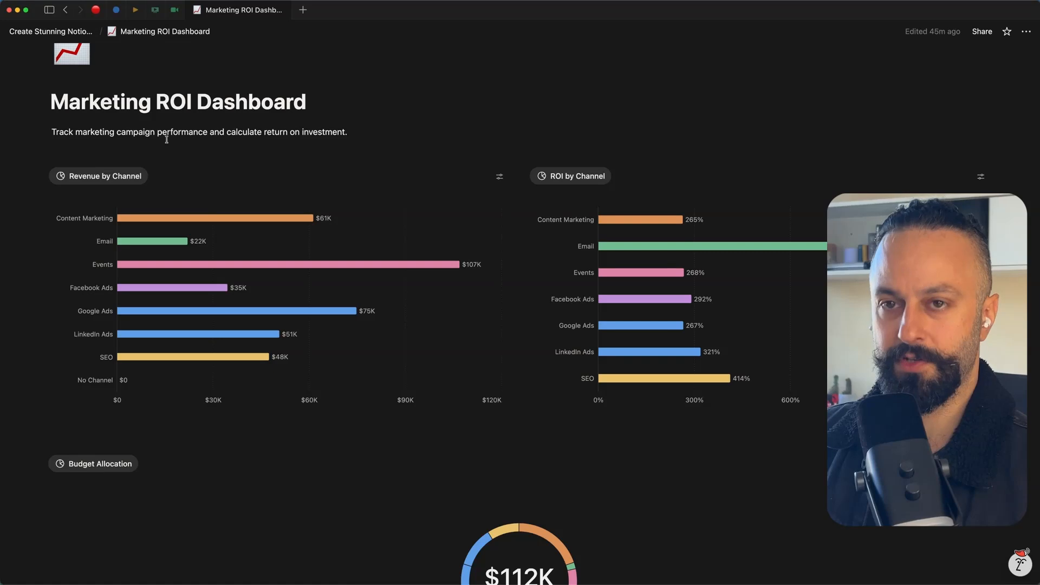
mouse_move(407, 179)
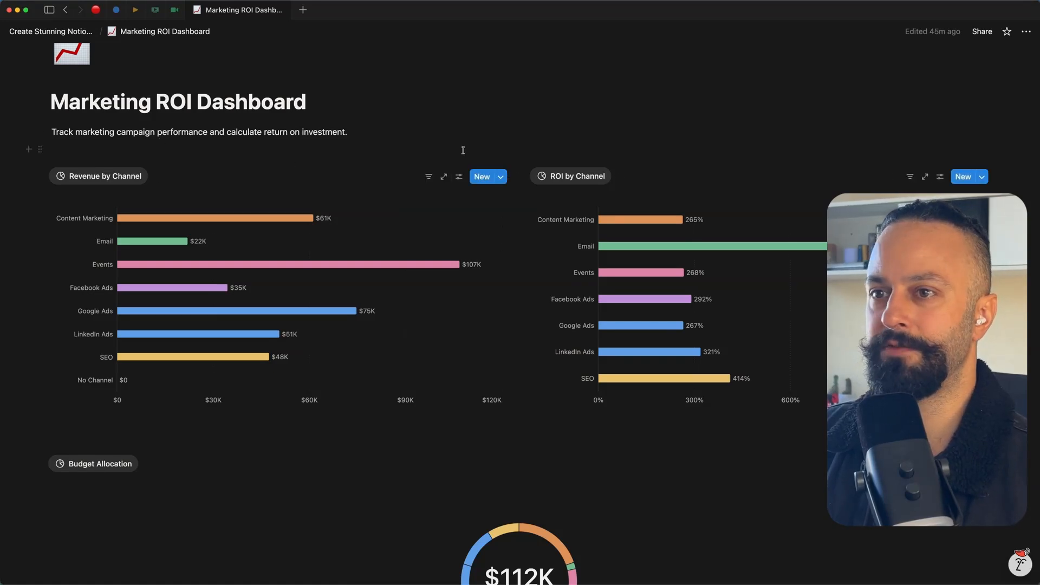
scroll(down, 3)
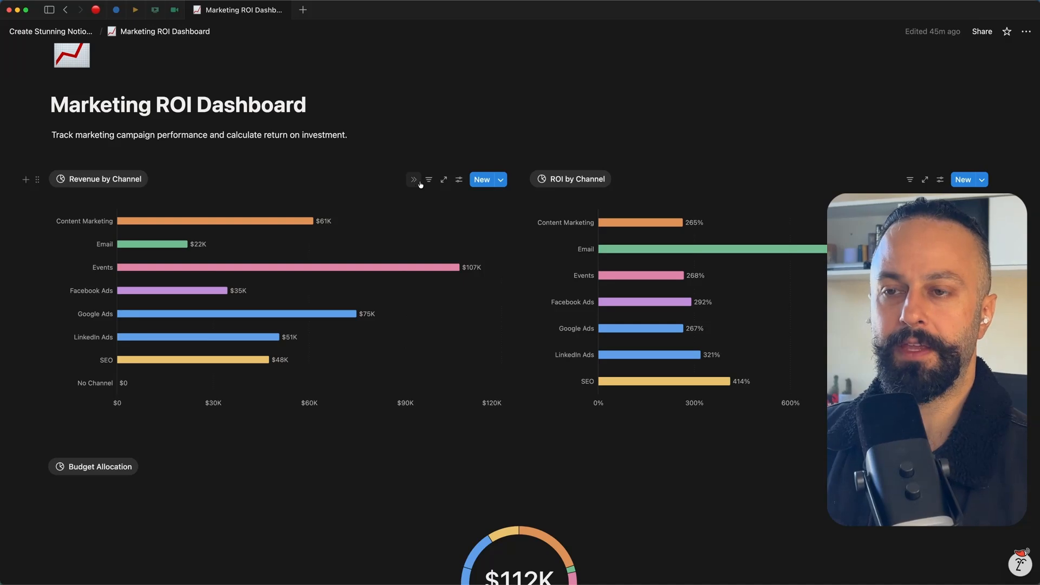
mouse_move(459, 179)
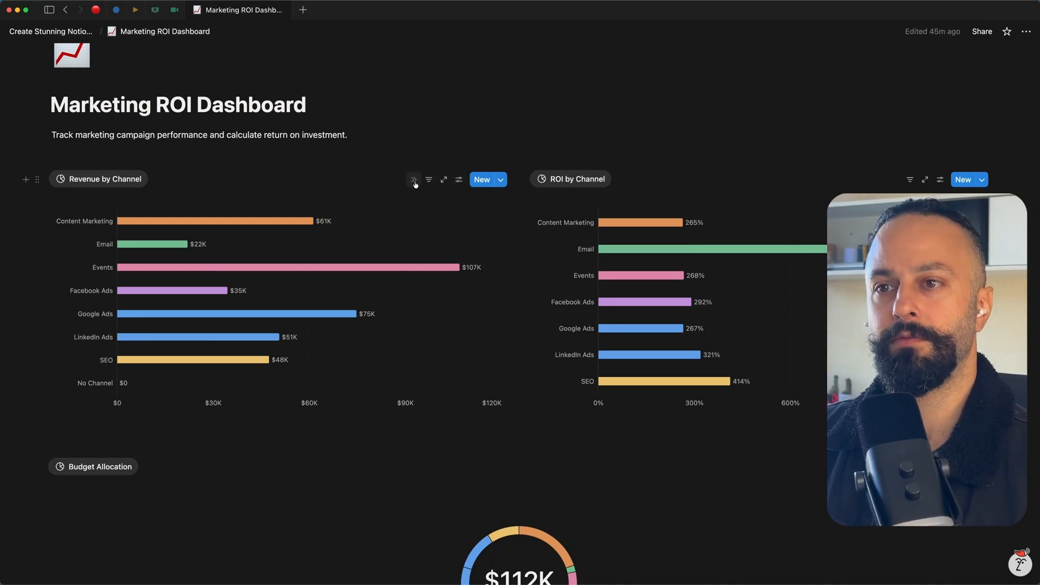
mouse_move(412, 180)
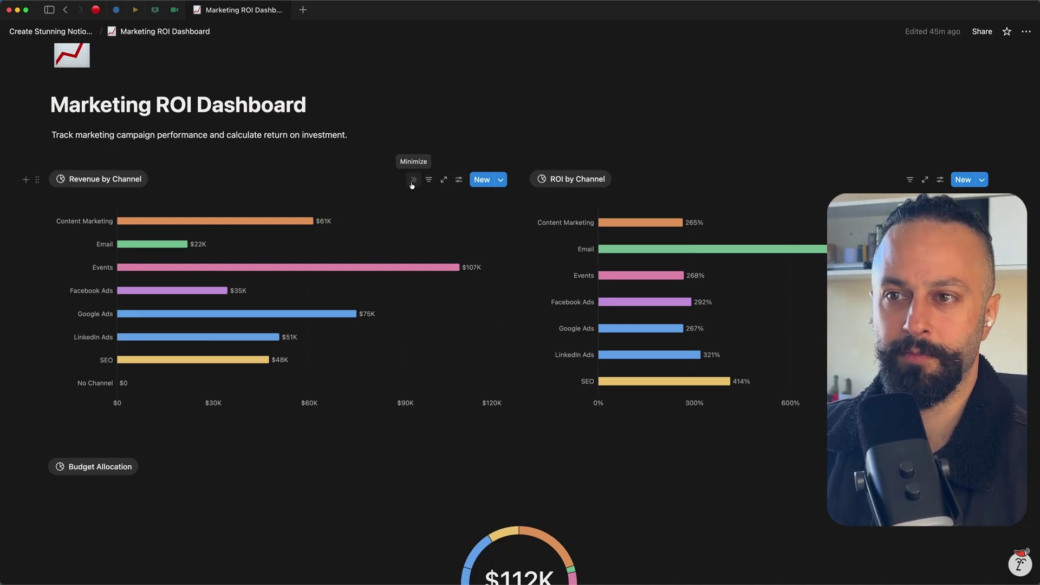
click(411, 179)
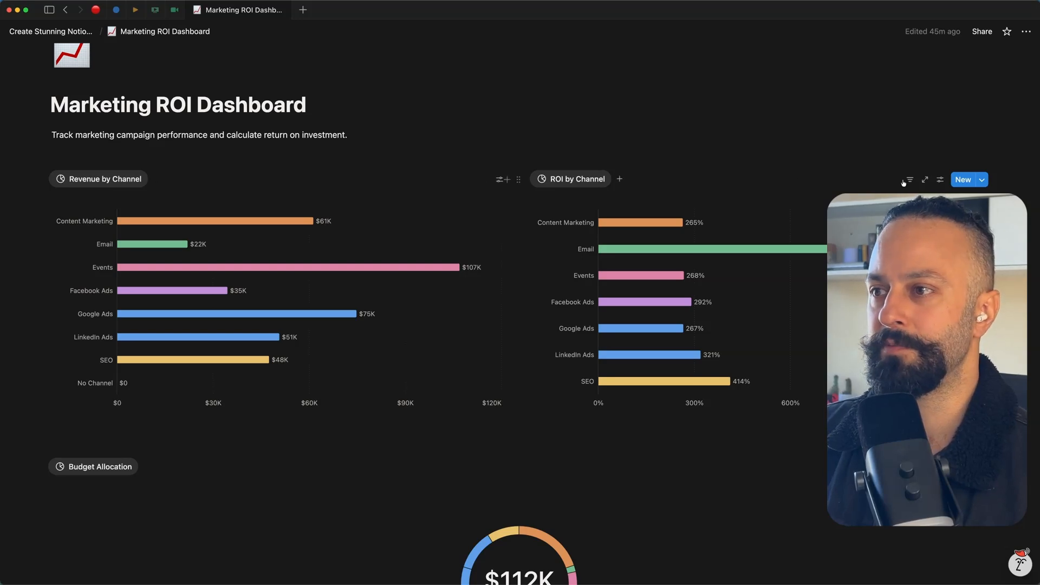
scroll(down, 3)
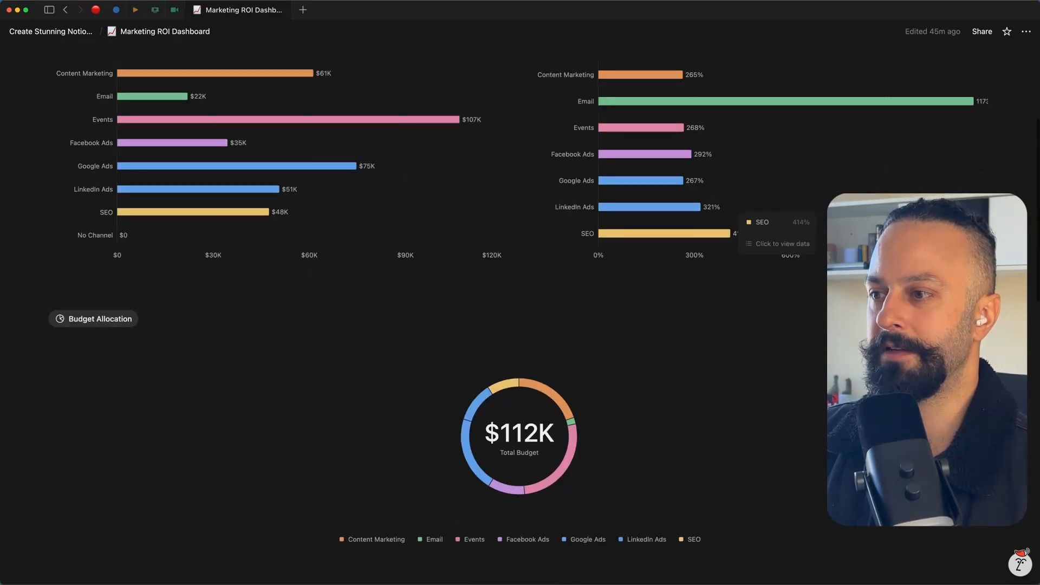
scroll(down, 3)
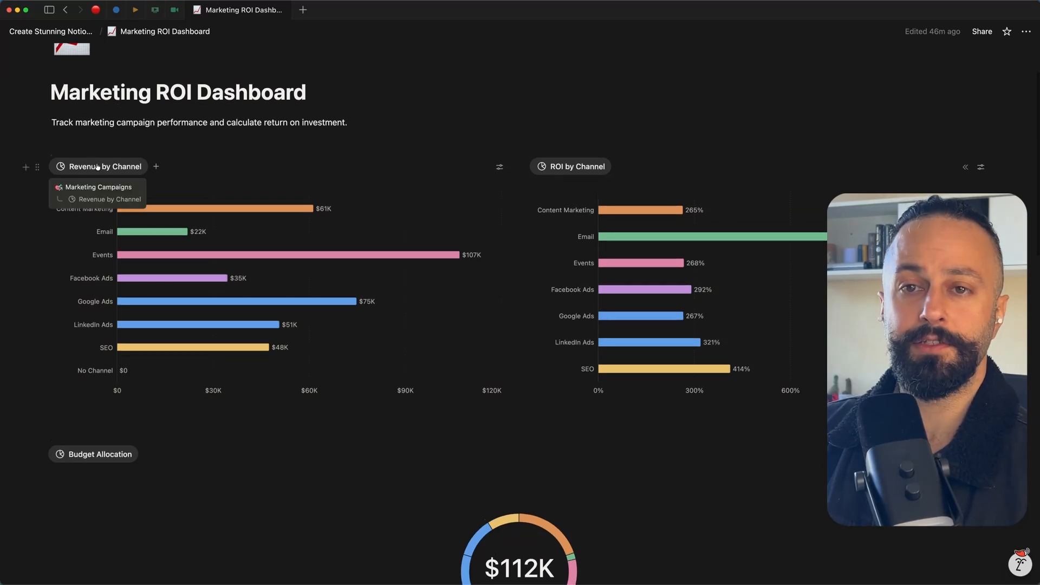
click(99, 167)
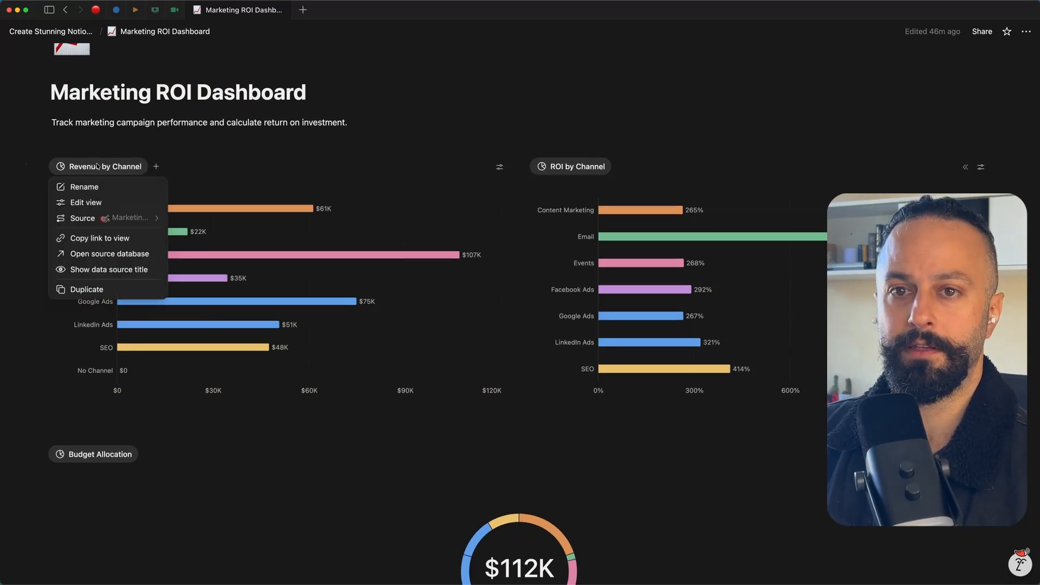
mouse_move(86, 201)
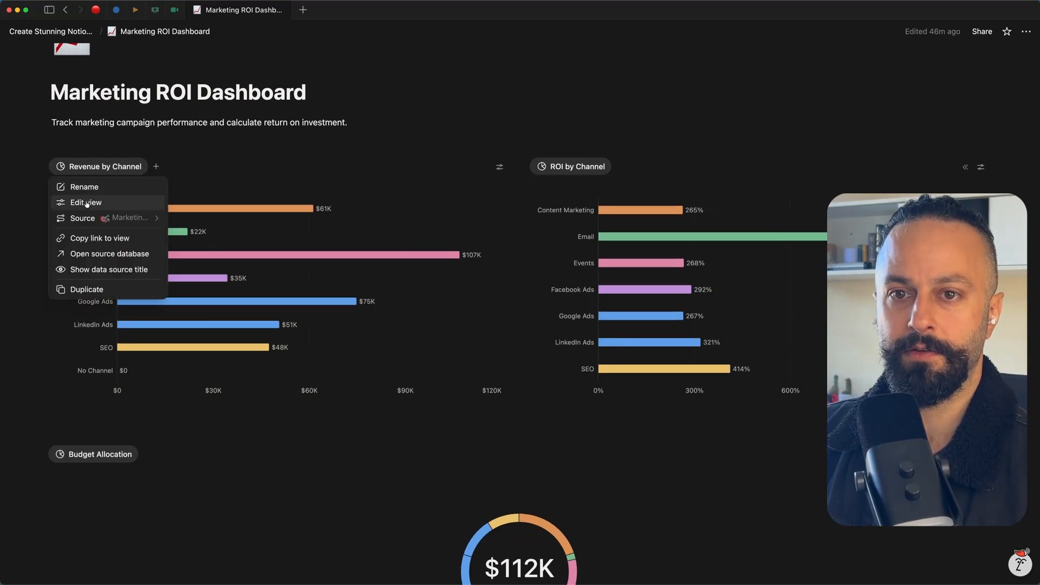
click(86, 202)
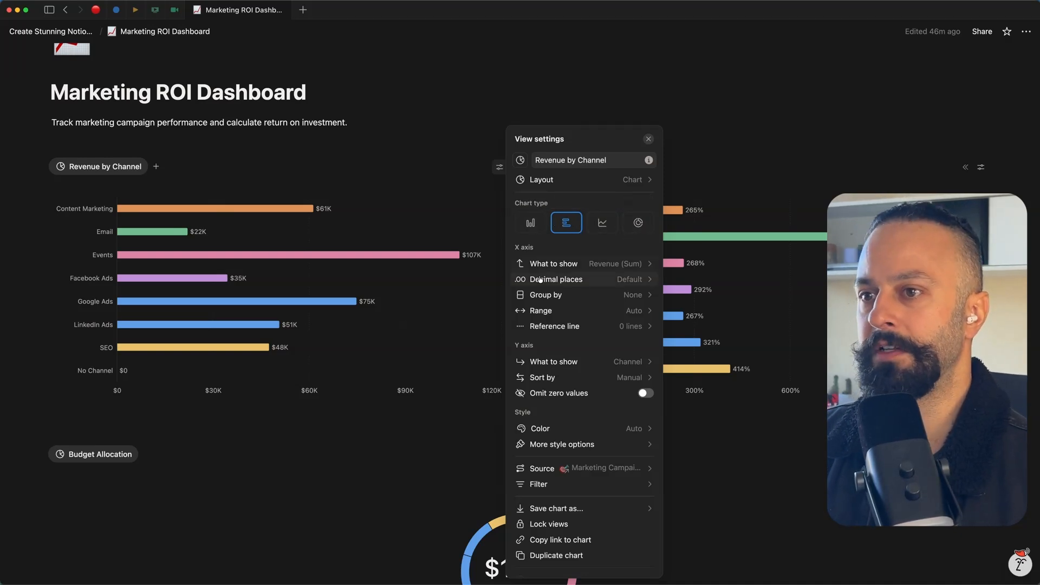
mouse_move(588, 286)
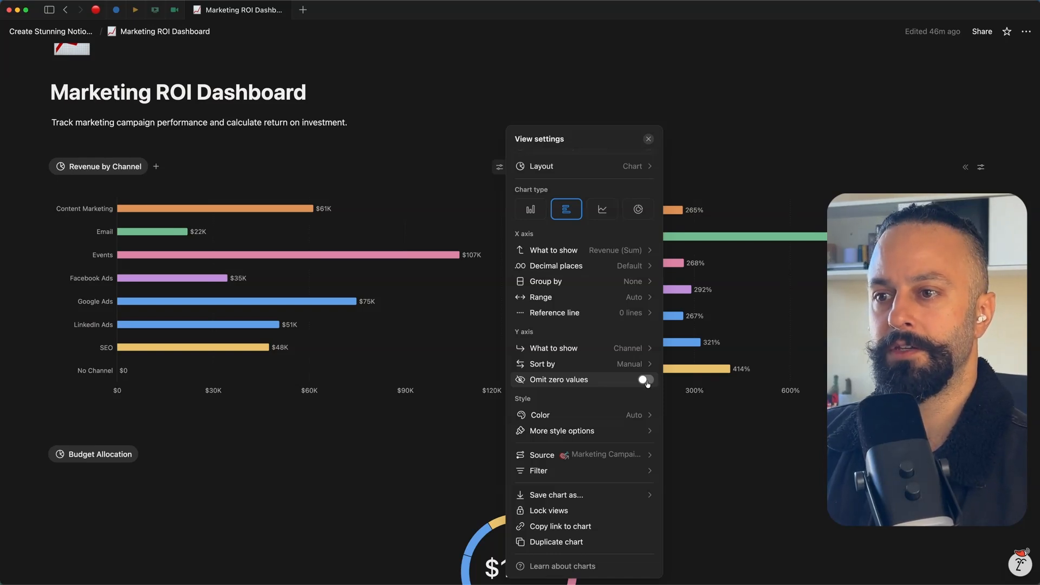
click(644, 380)
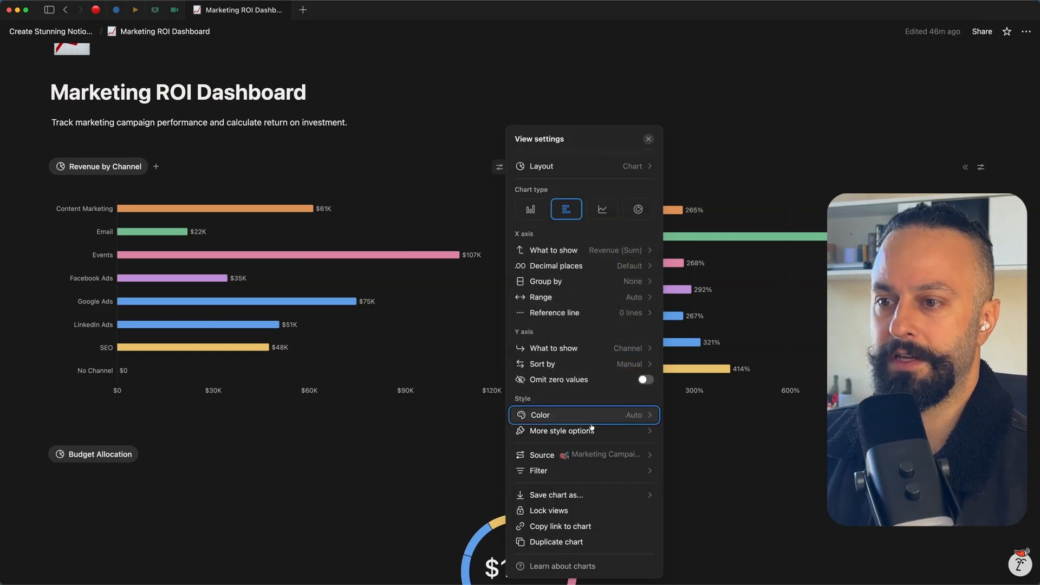
click(561, 431)
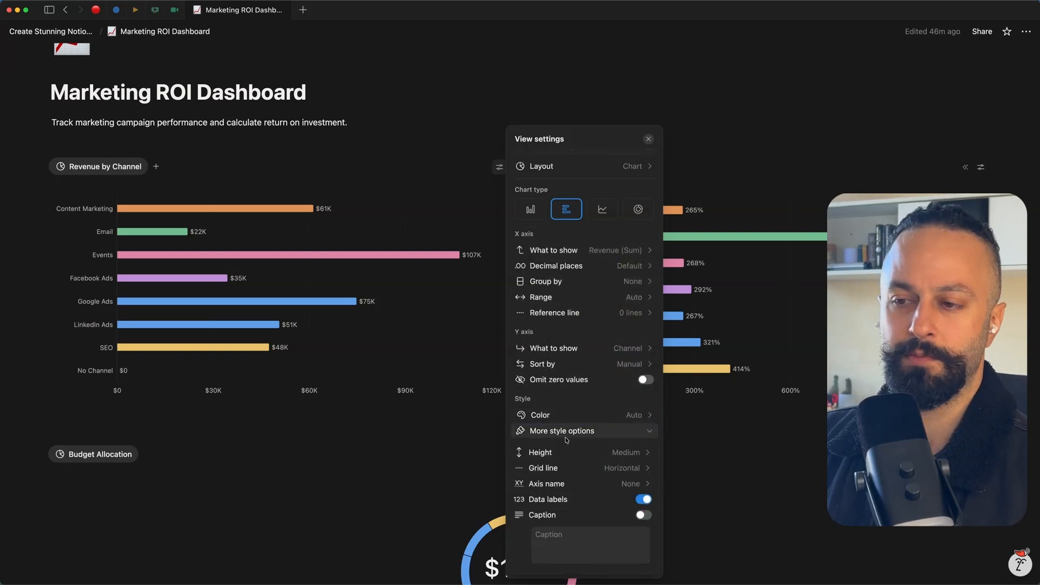
click(624, 453)
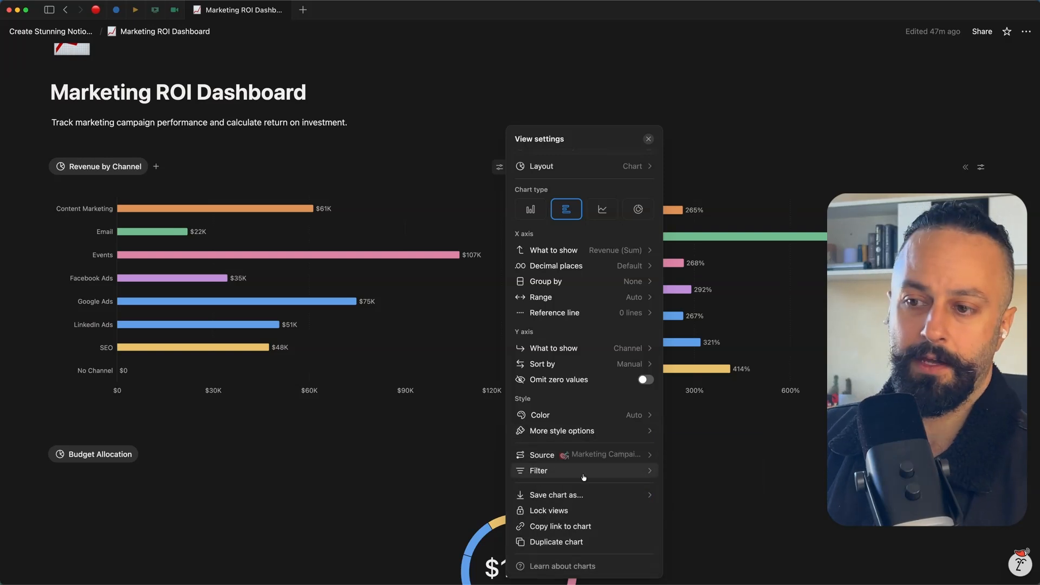
click(648, 139)
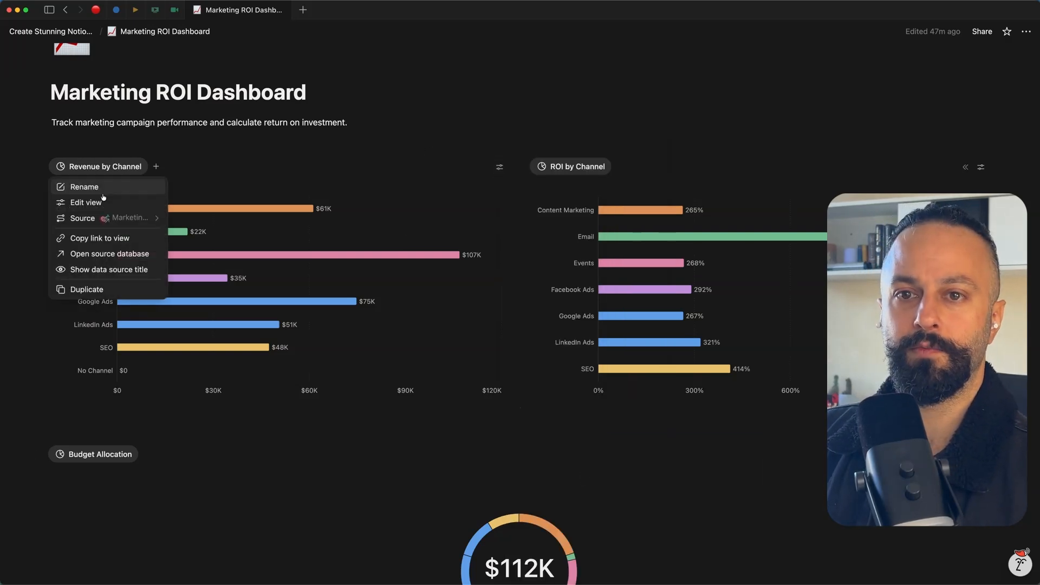
click(84, 201)
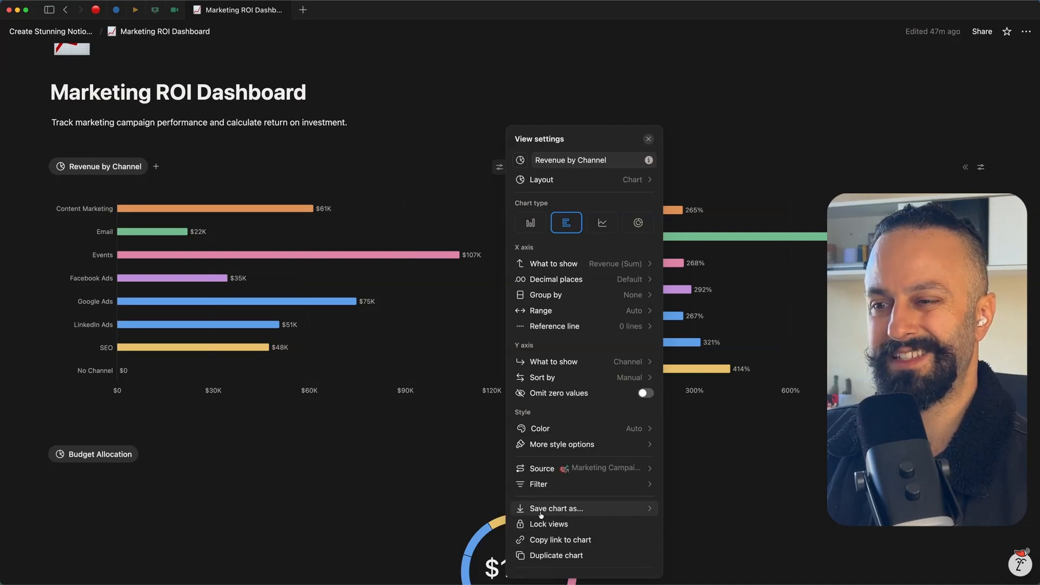
click(556, 508)
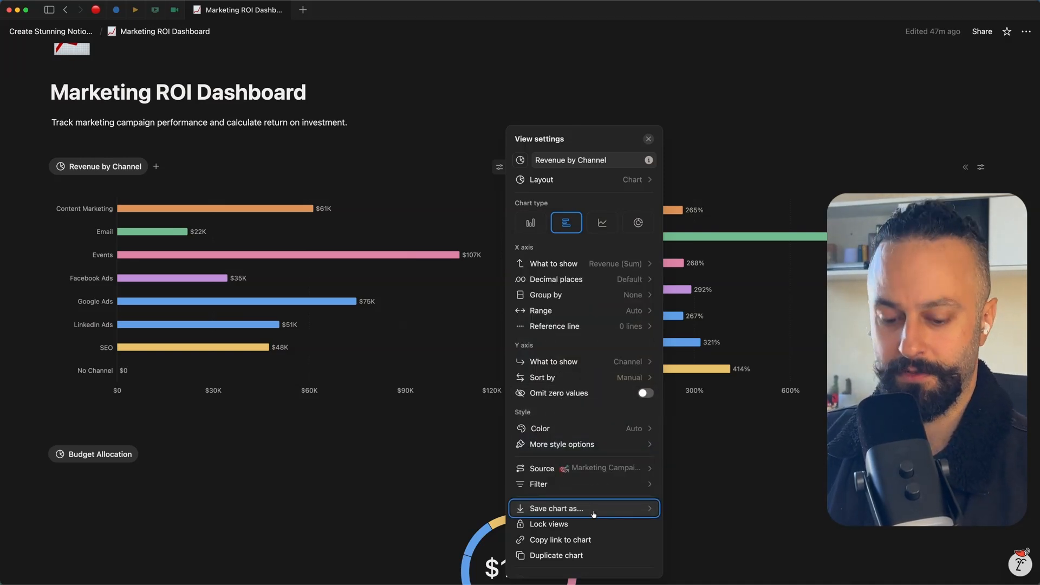
click(647, 138)
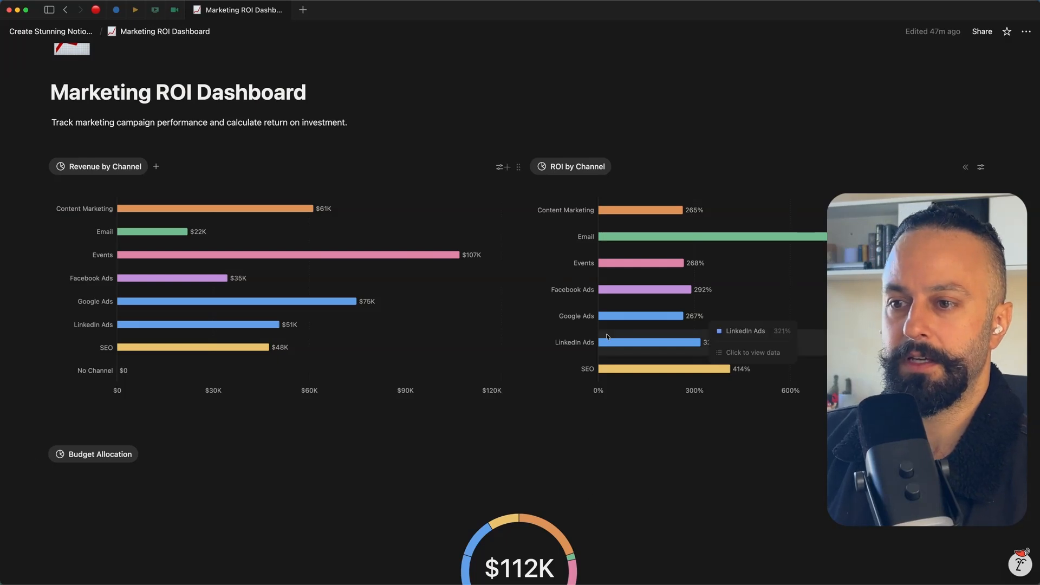
mouse_move(559, 224)
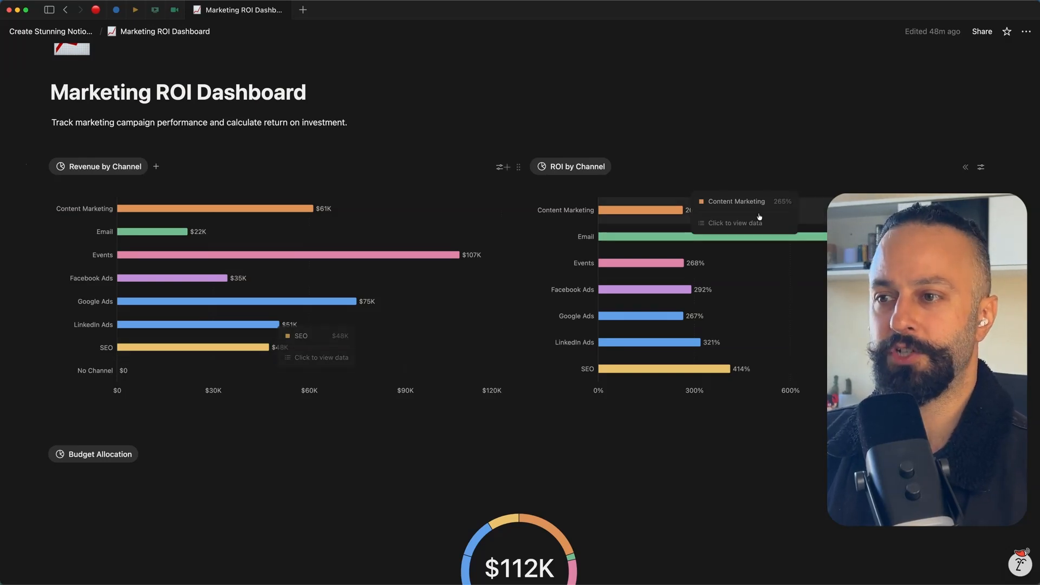
Step: Scroll past the Budget Allocation donut and Spend Over Time chart to the All Campaigns table
scroll(down, 3)
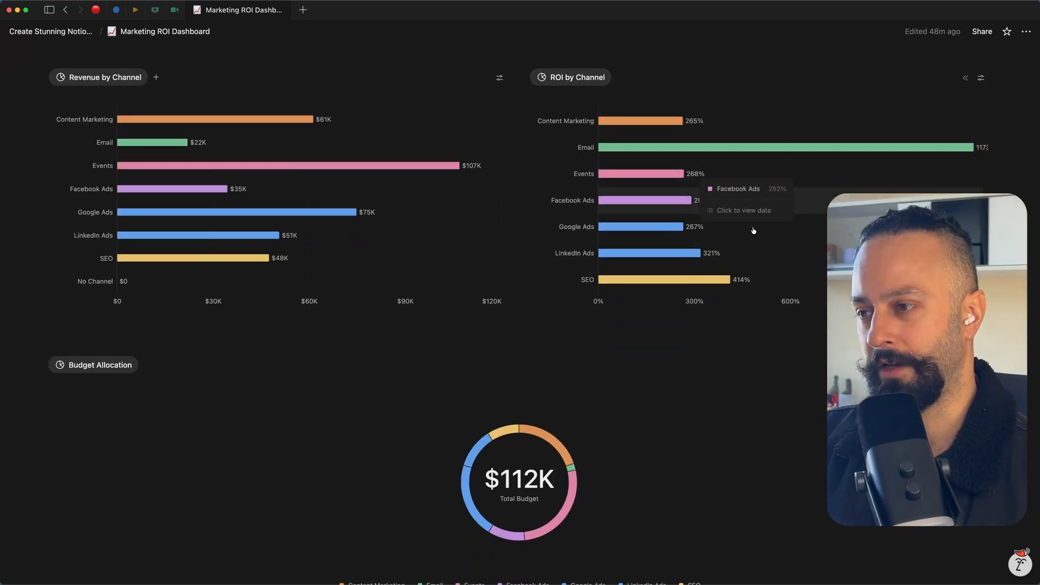
scroll(down, 3)
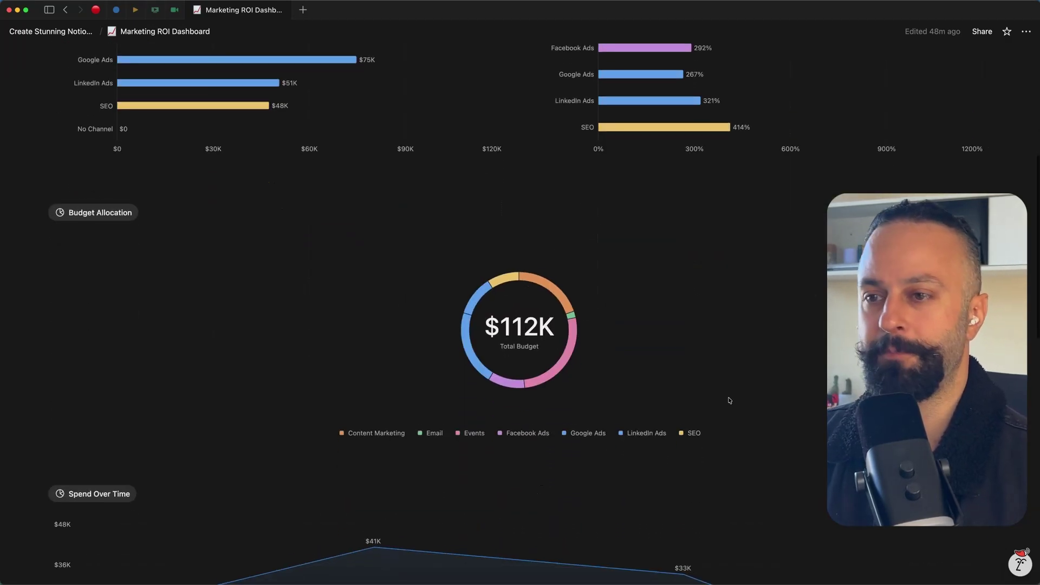
scroll(down, 3)
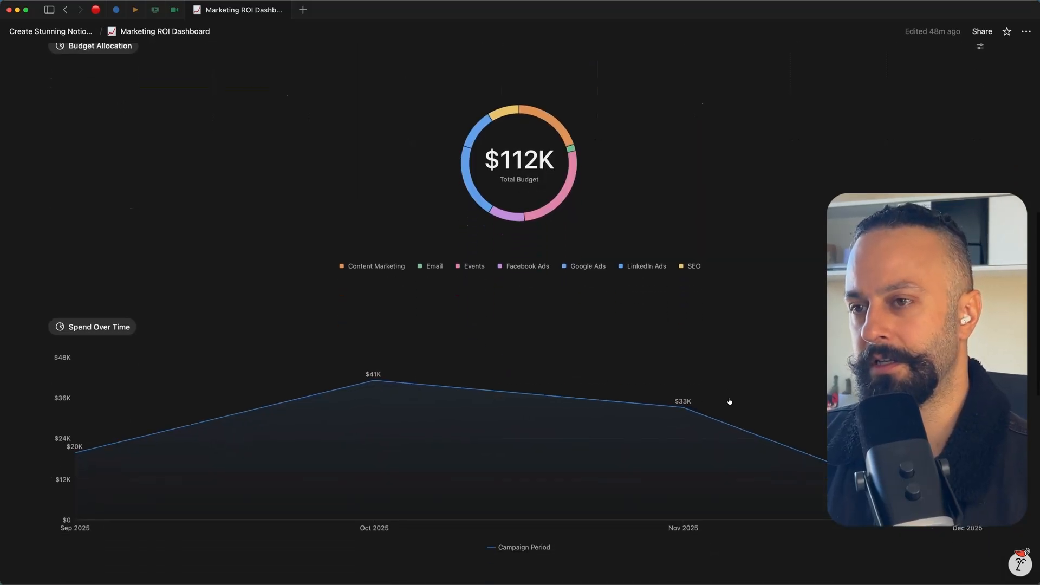
scroll(down, 3)
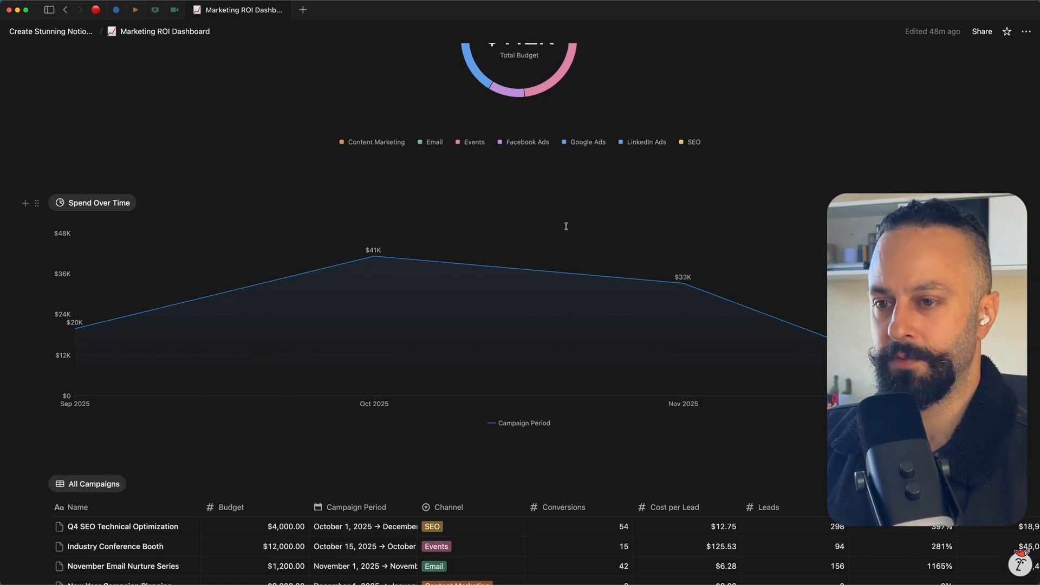
scroll(down, 3)
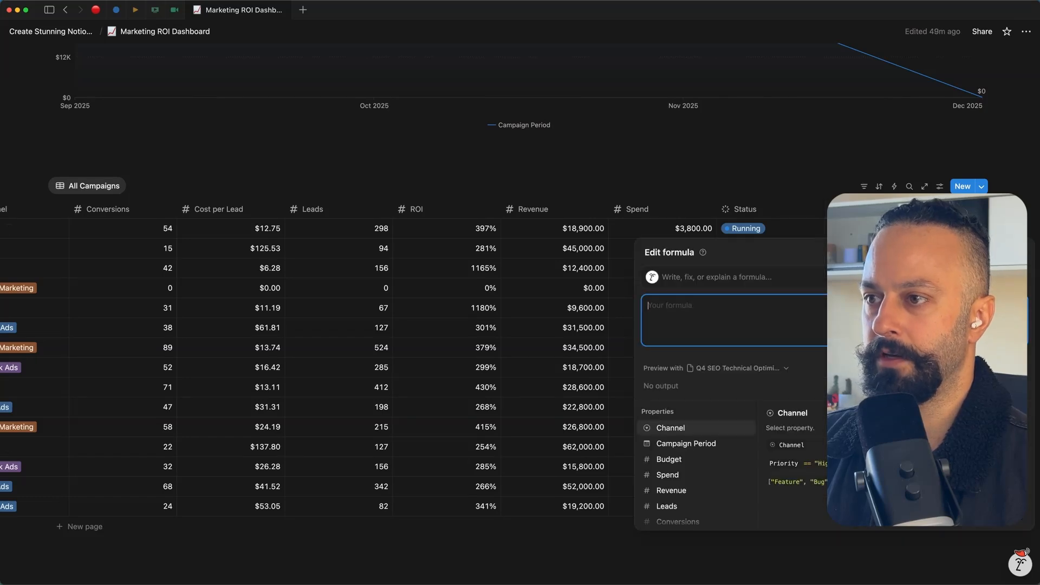
Step: Enter a multiply() formula on Spend so the new column shows values like 23600
text(multiply())
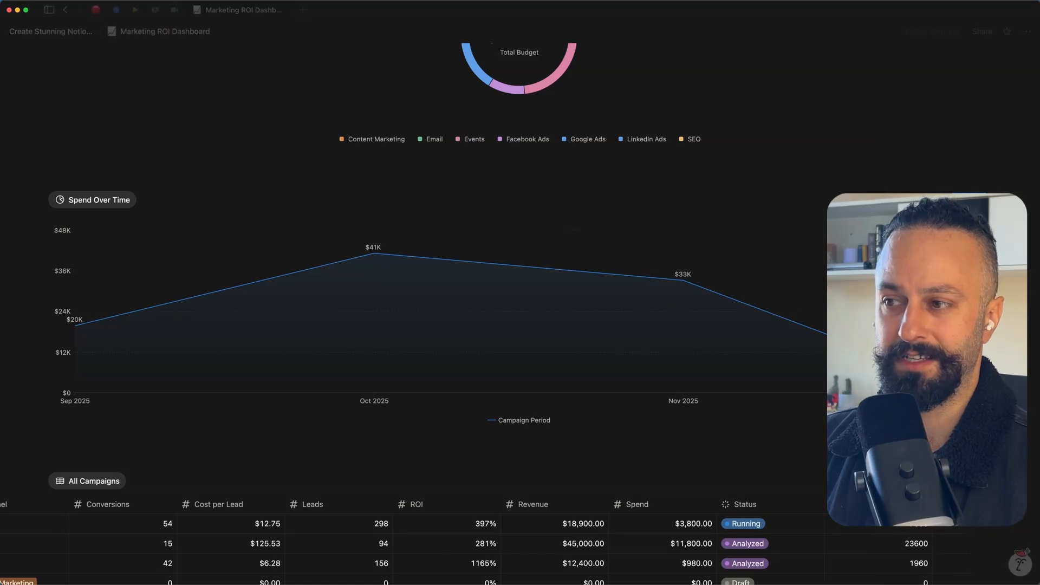
scroll(down, 3)
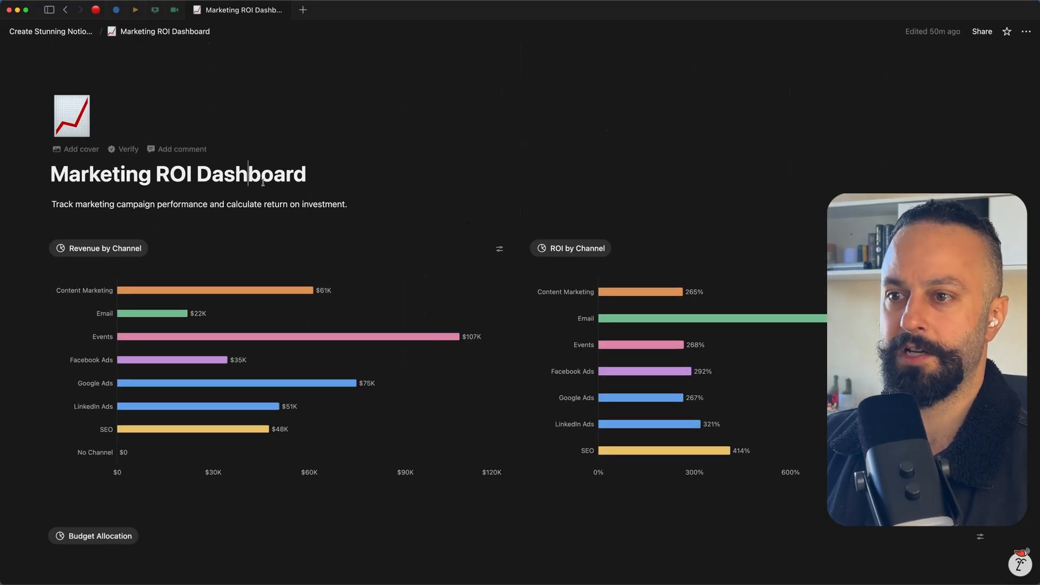
Step: Scroll the page to bring the dashboard title and revenue charts back into view
scroll(down, 3)
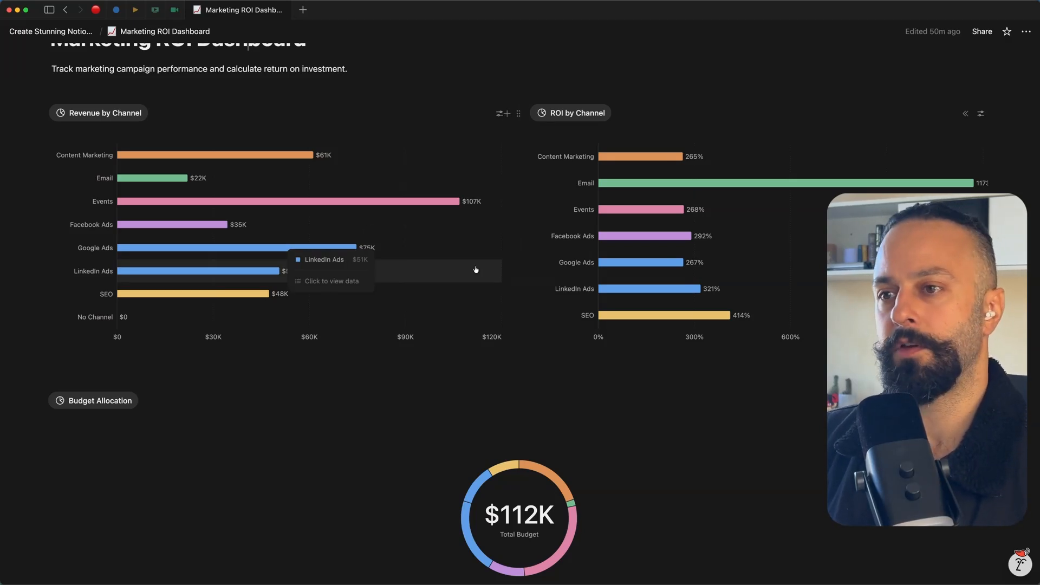
scroll(down, 3)
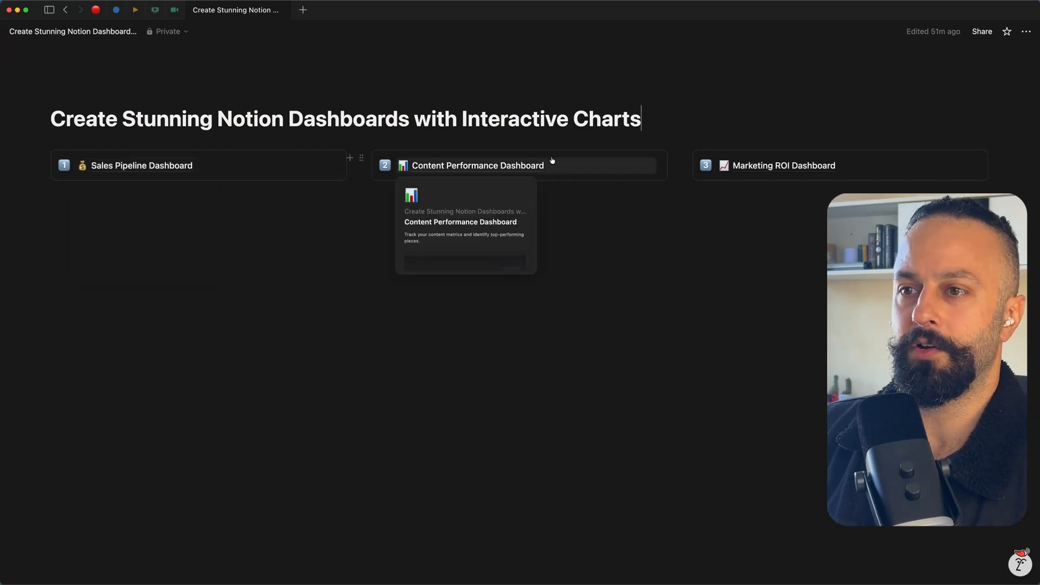
mouse_move(769, 167)
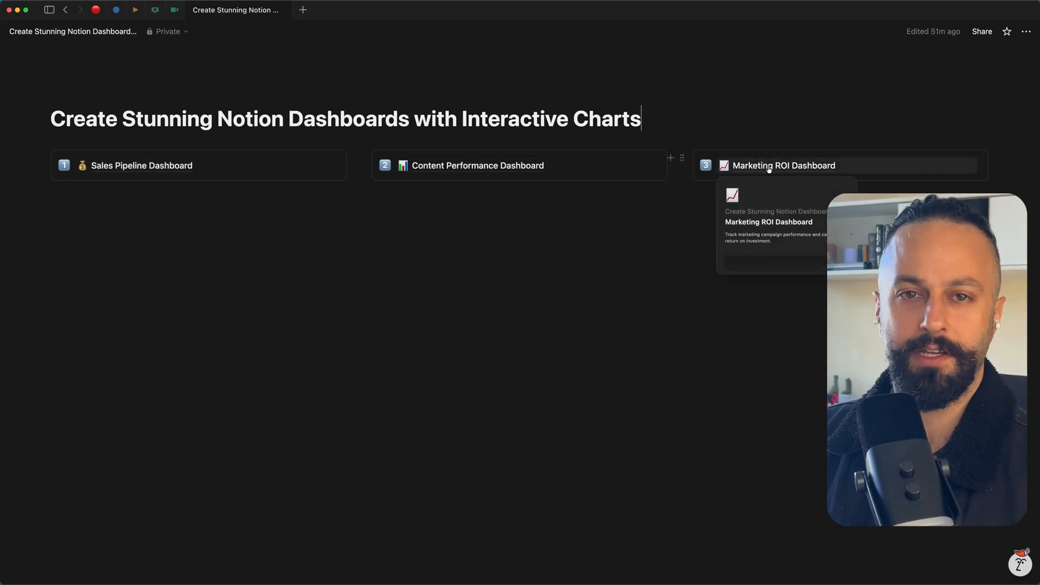
mouse_move(671, 309)
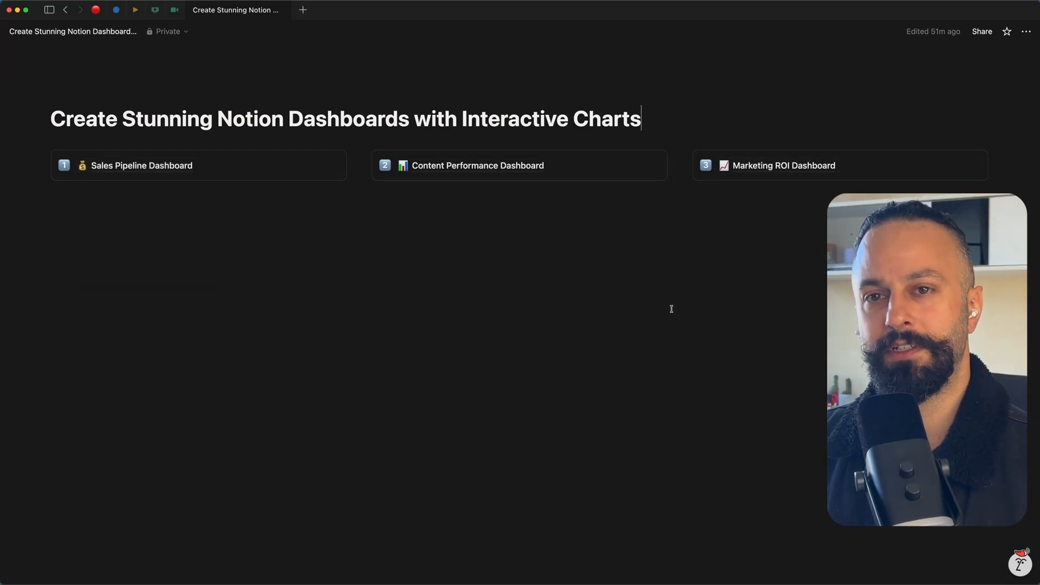